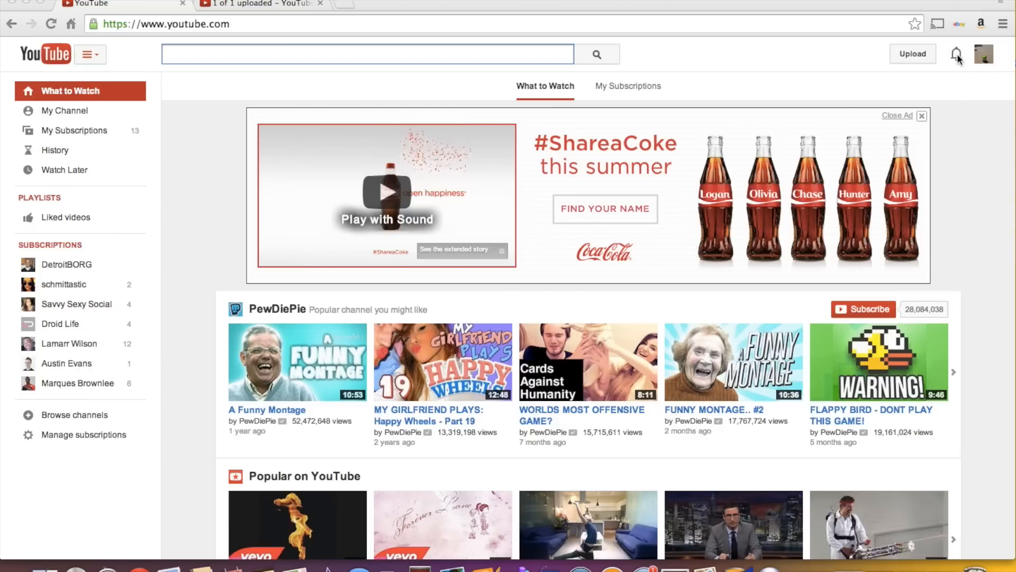
mouse_move(990, 59)
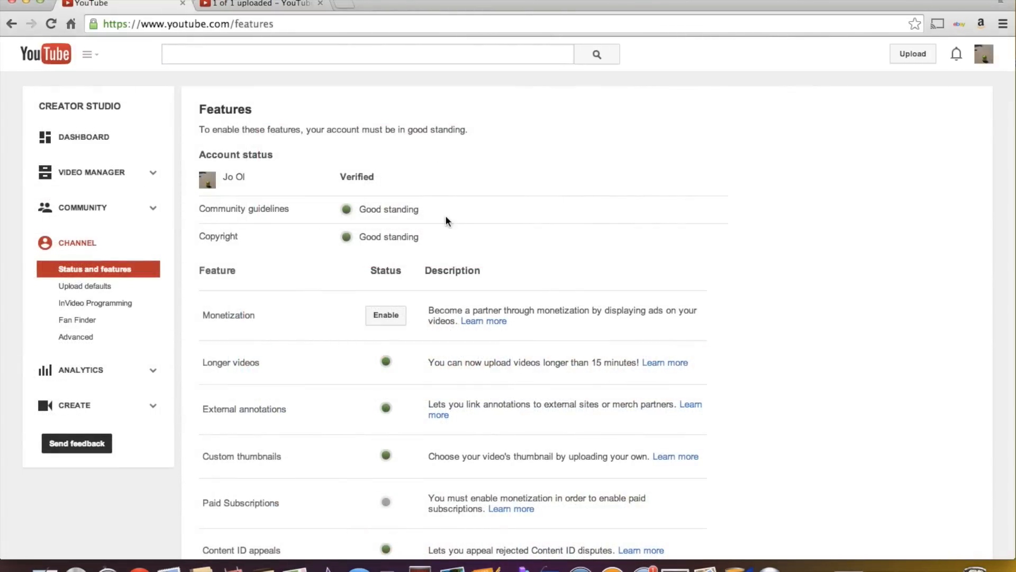
mouse_move(364, 194)
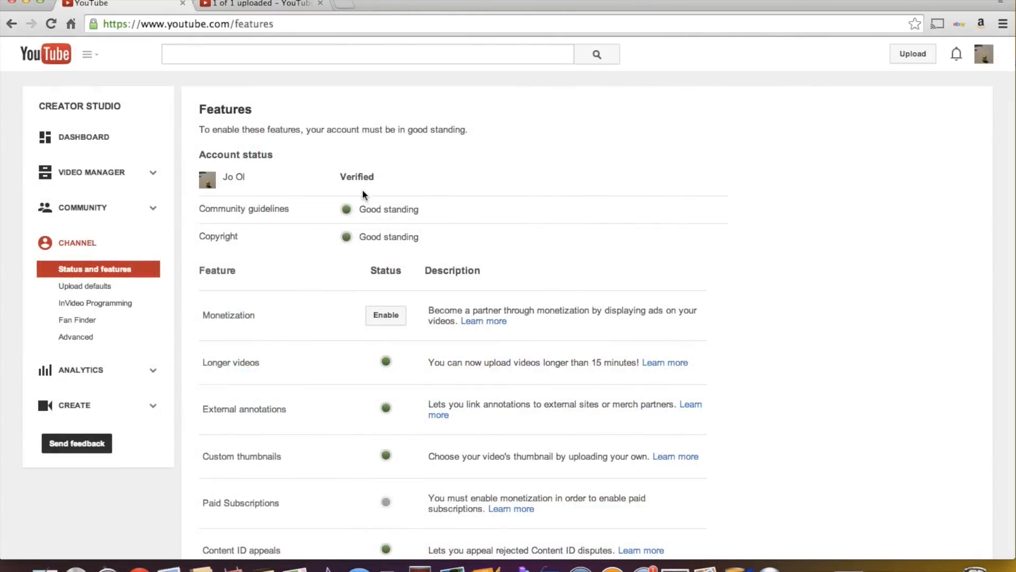
mouse_move(410, 188)
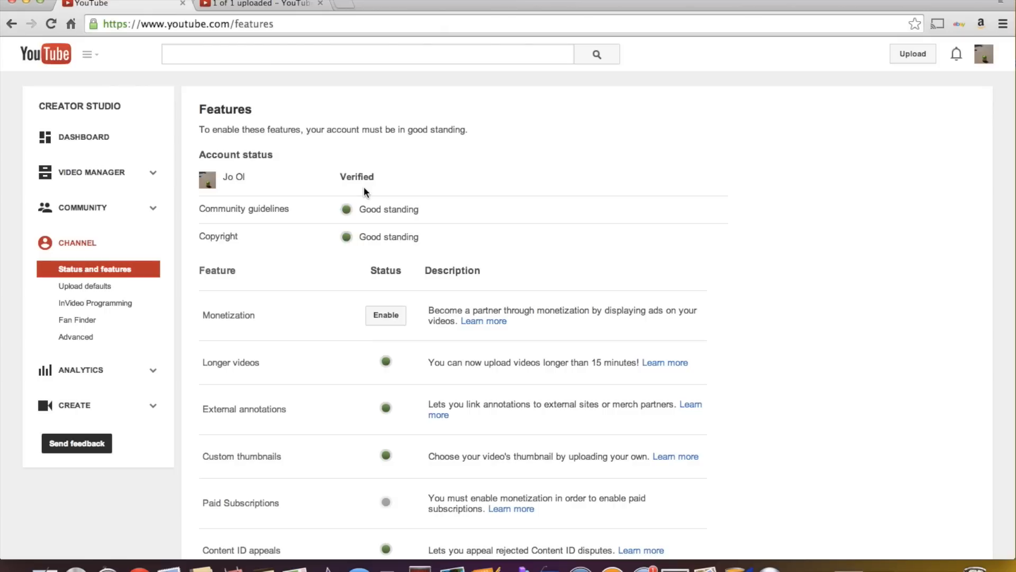
mouse_move(344, 311)
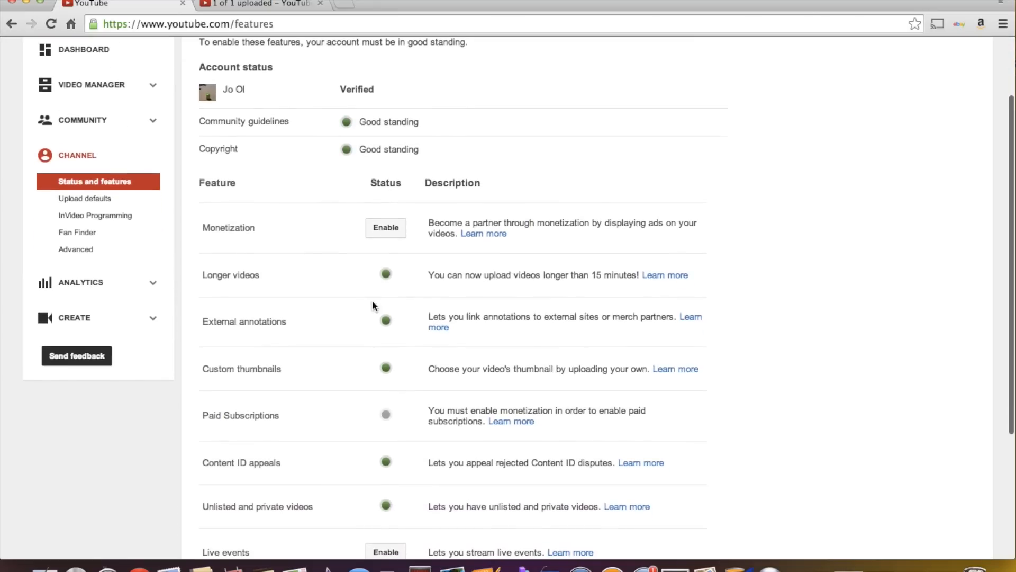
mouse_move(384, 168)
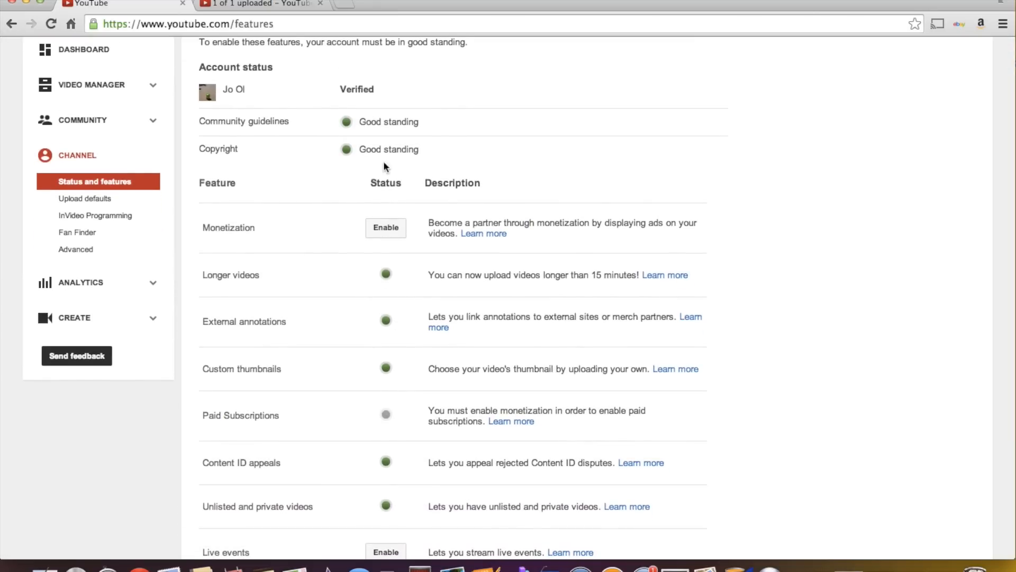
Go to Creator Studio, view the channel home page and scroll its empty activity
click(983, 54)
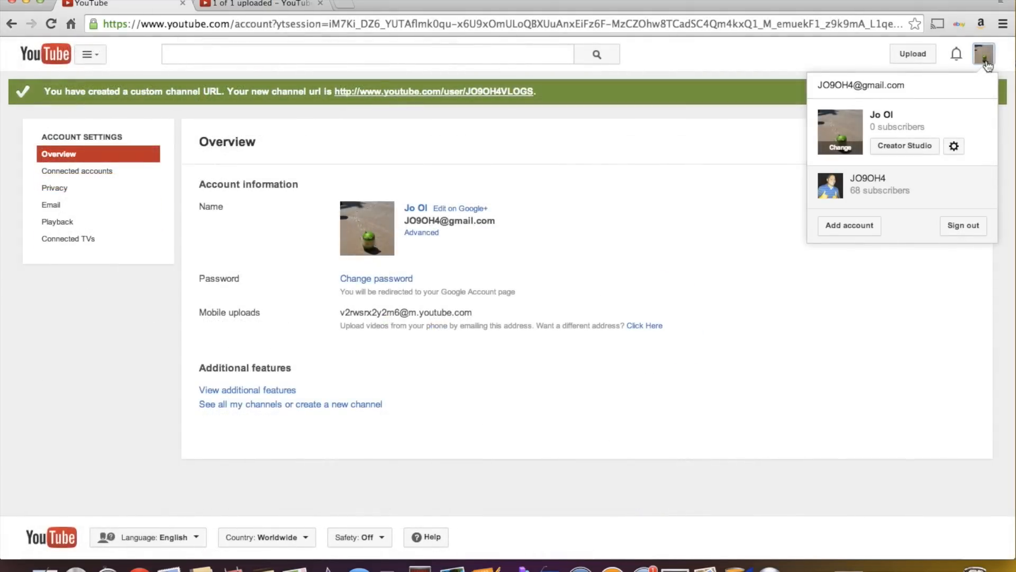
click(904, 145)
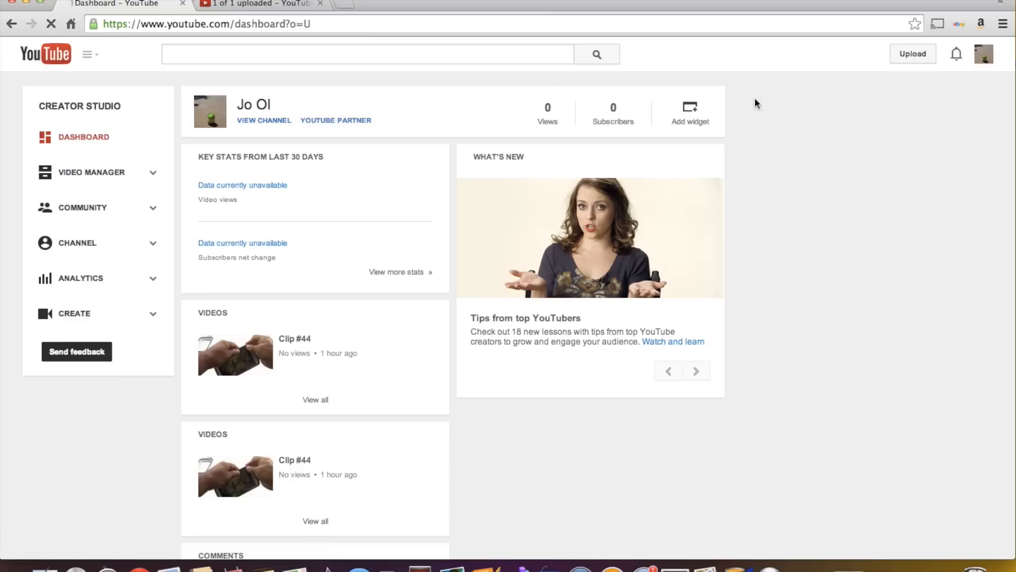
mouse_move(271, 243)
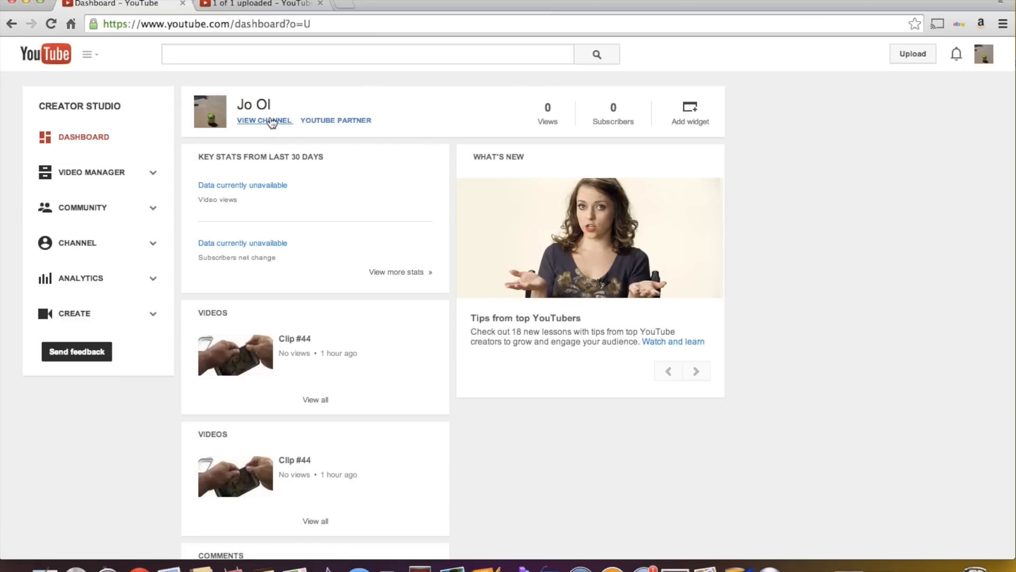
click(264, 121)
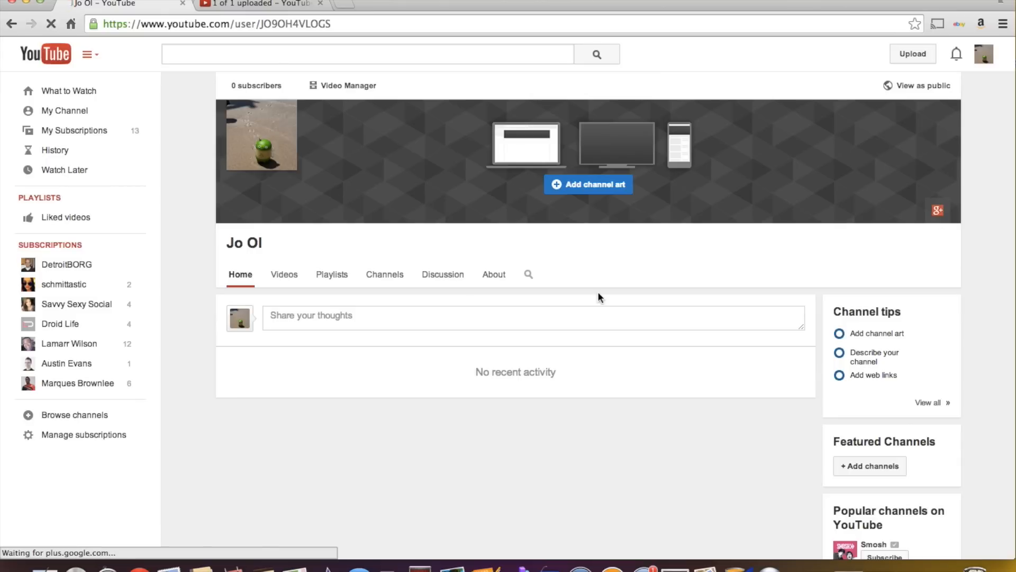
scroll(down, 3)
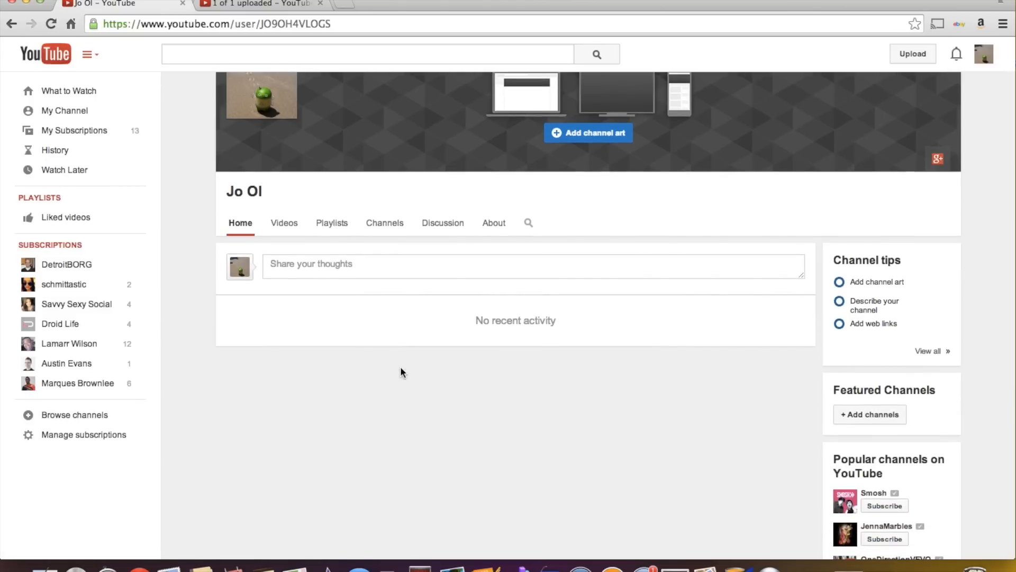
scroll(down, 3)
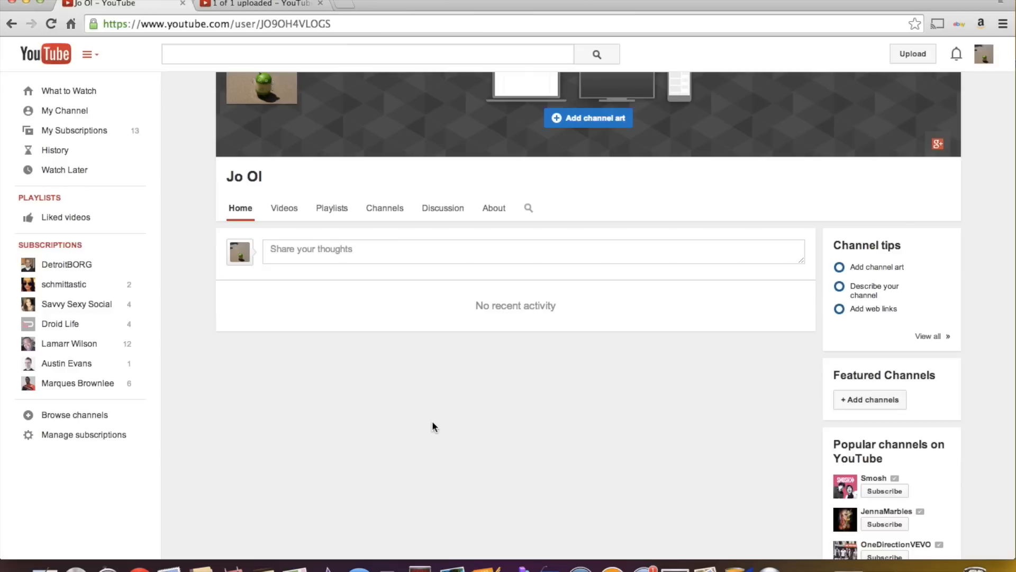
mouse_move(473, 413)
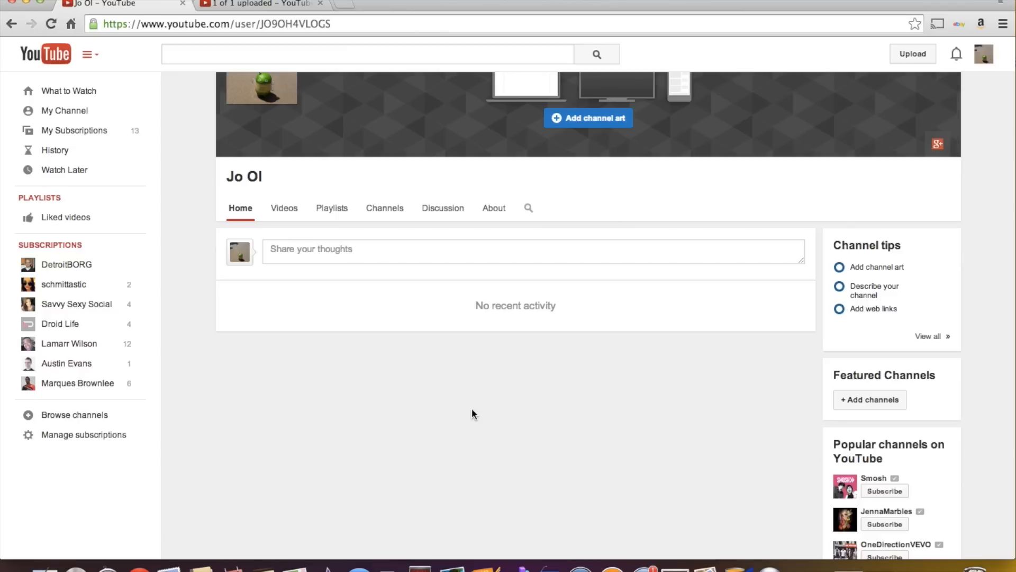
mouse_move(685, 369)
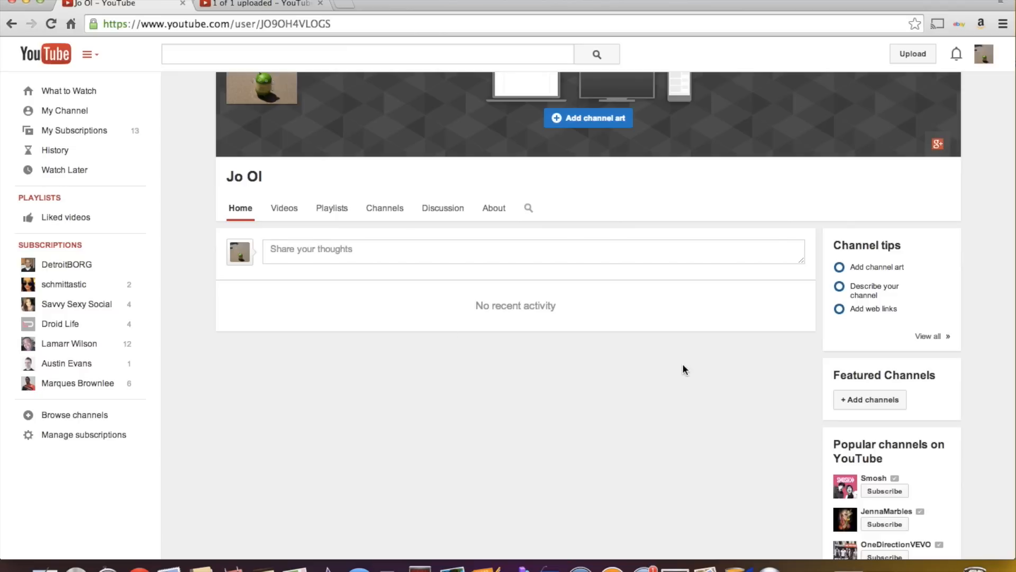
mouse_move(399, 421)
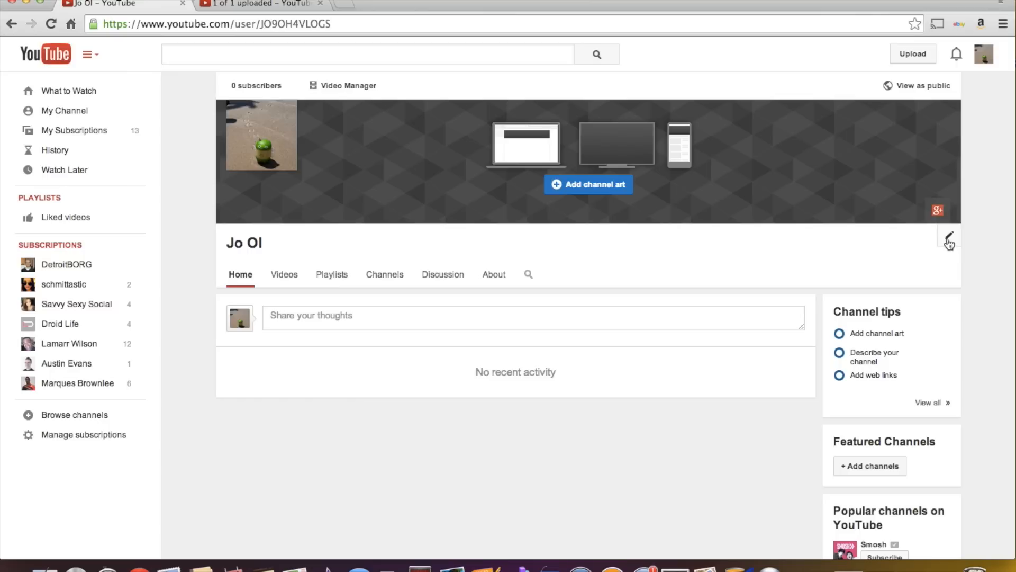
Enable the Browse view in the channel navigation settings and save the change
click(949, 235)
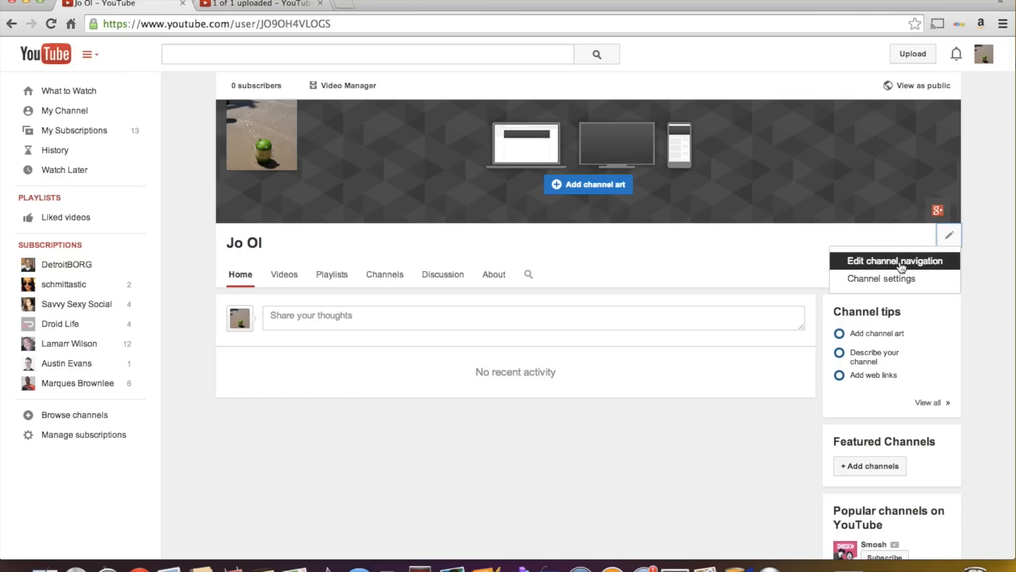
click(893, 261)
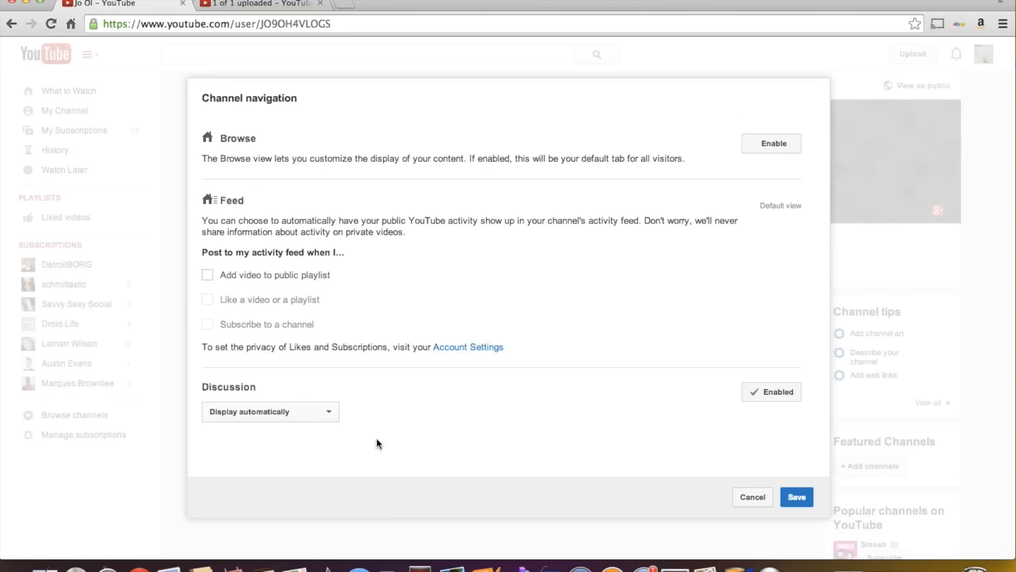
mouse_move(772, 143)
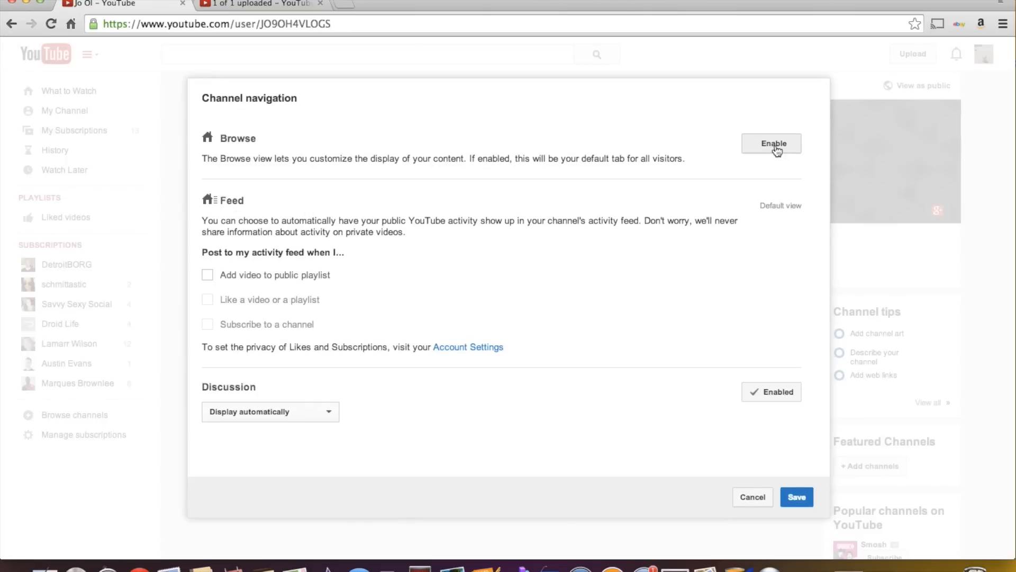
click(770, 143)
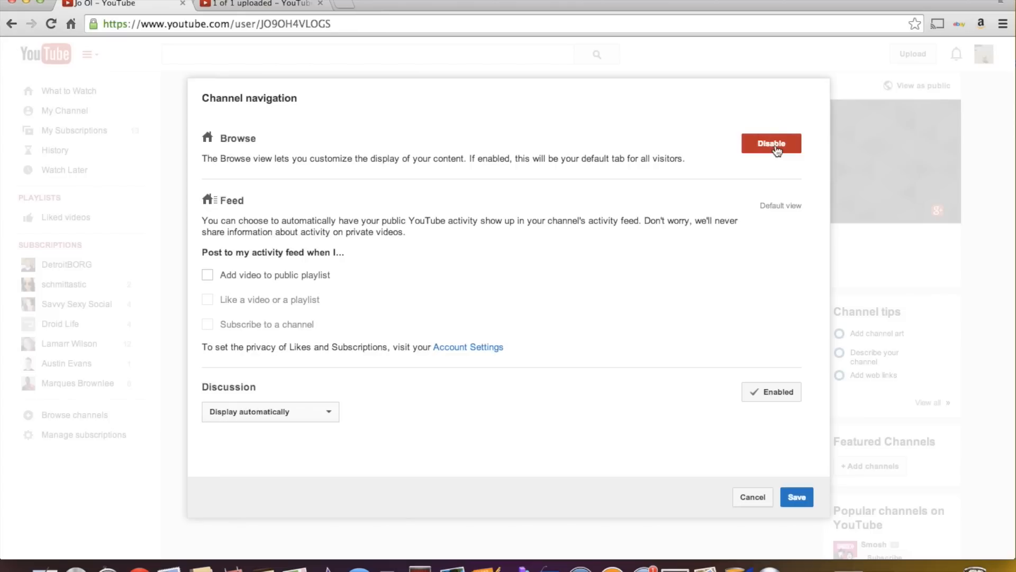
click(771, 143)
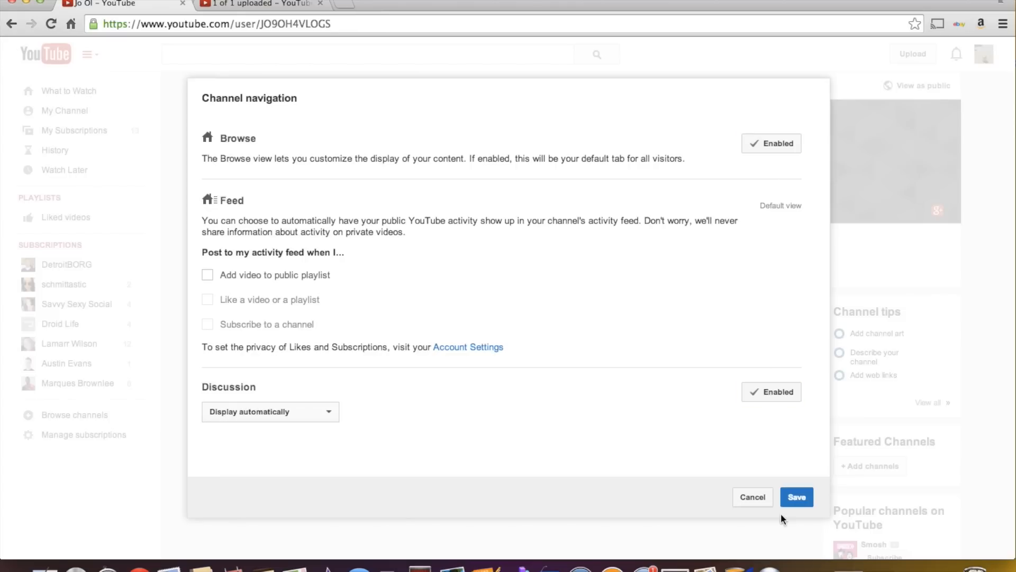
click(797, 497)
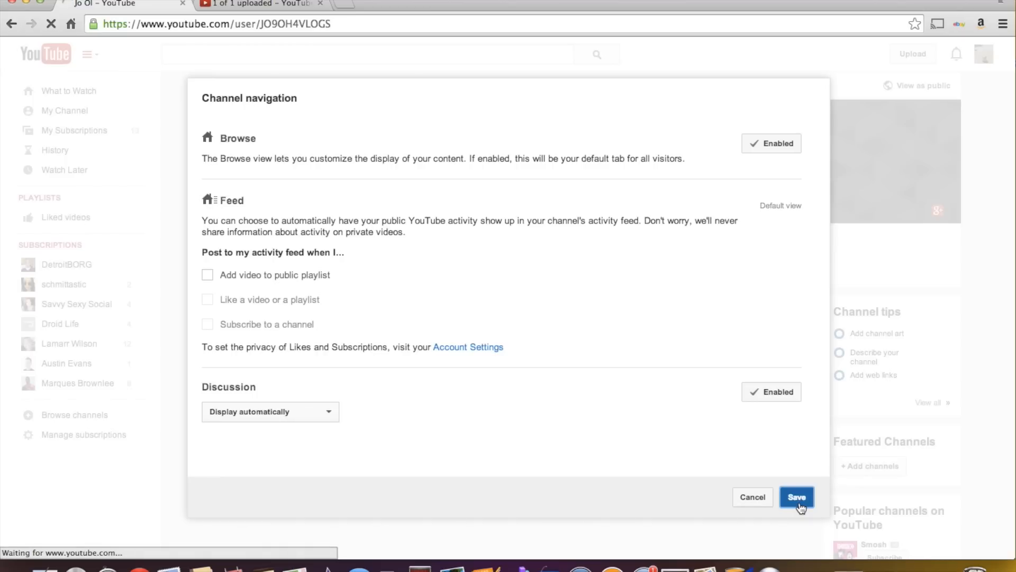
click(797, 497)
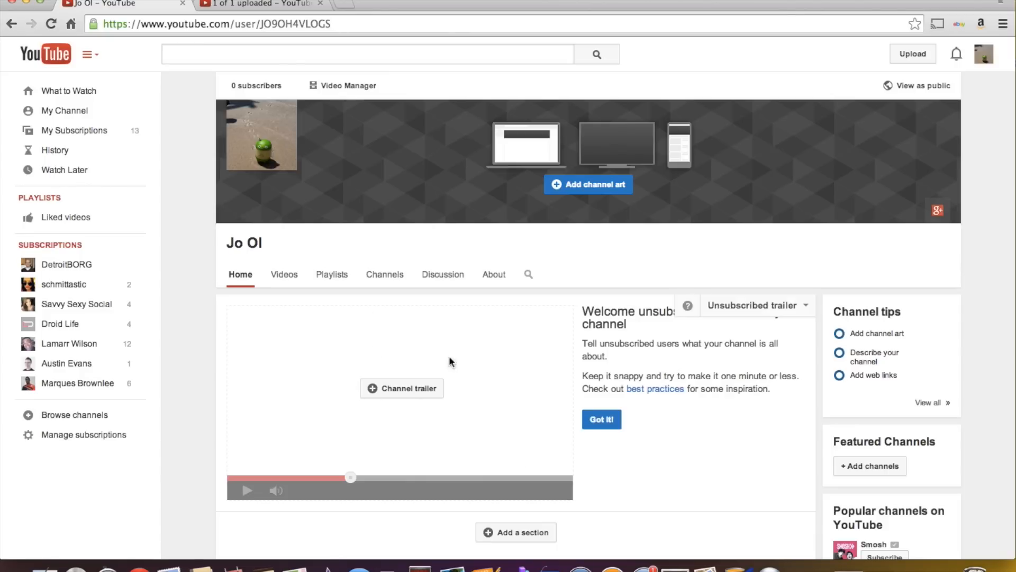
Dismiss the channel trailer picker without choosing a video and return to What to Watch
click(402, 388)
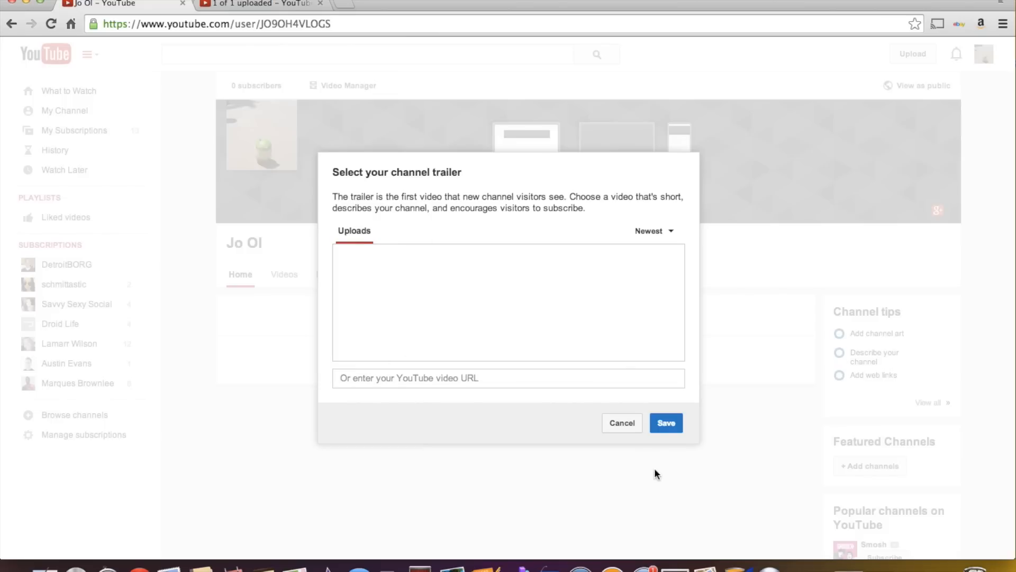
mouse_move(622, 422)
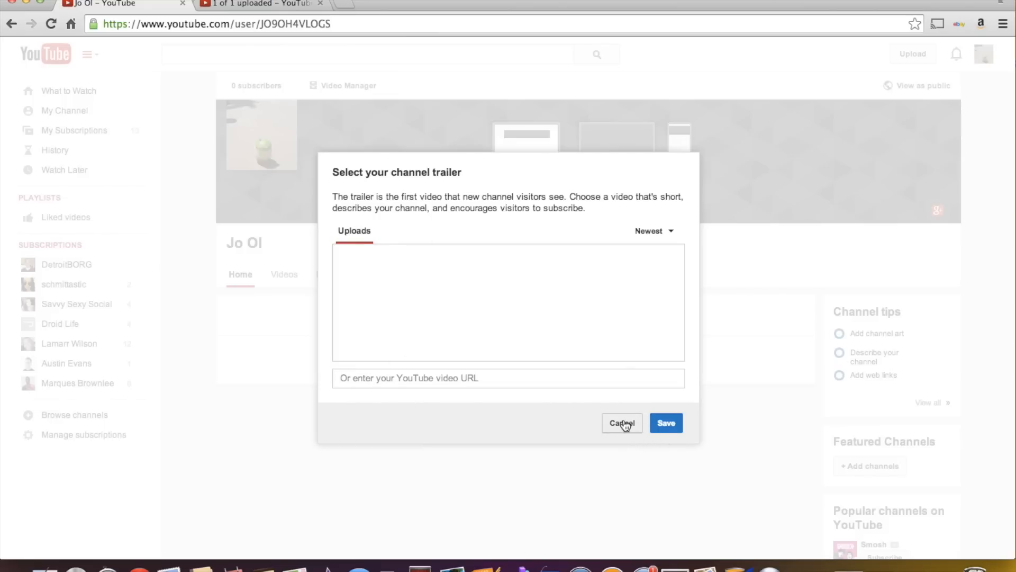
click(621, 422)
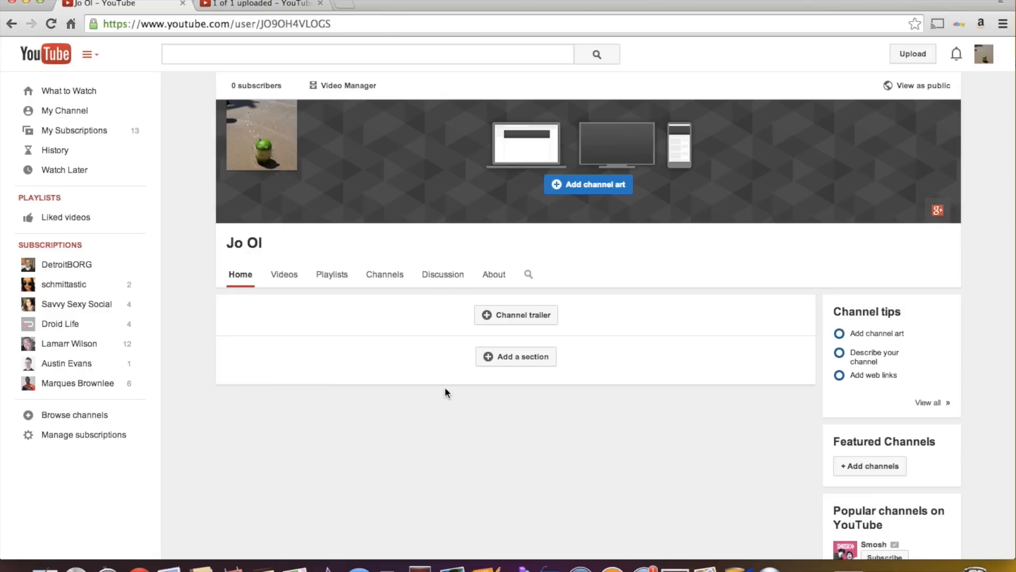
click(515, 355)
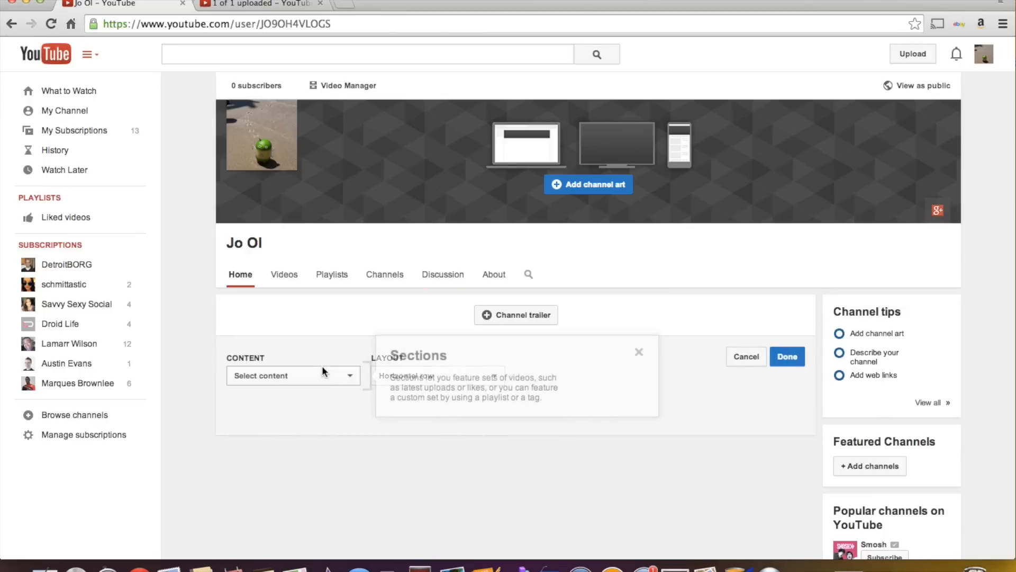
click(292, 375)
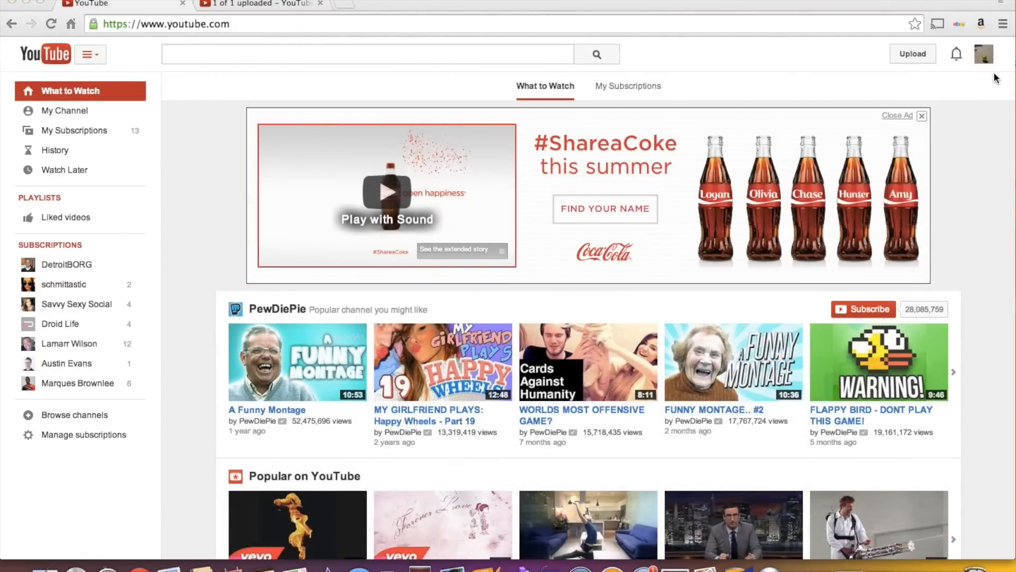
Open the account's YouTube settings and its Advanced settings page
click(983, 54)
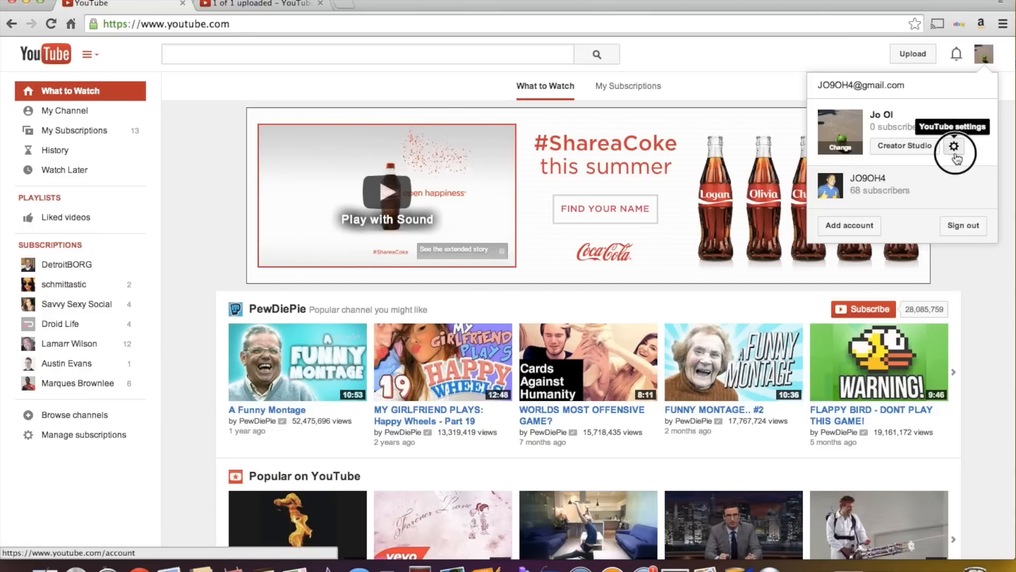
click(953, 145)
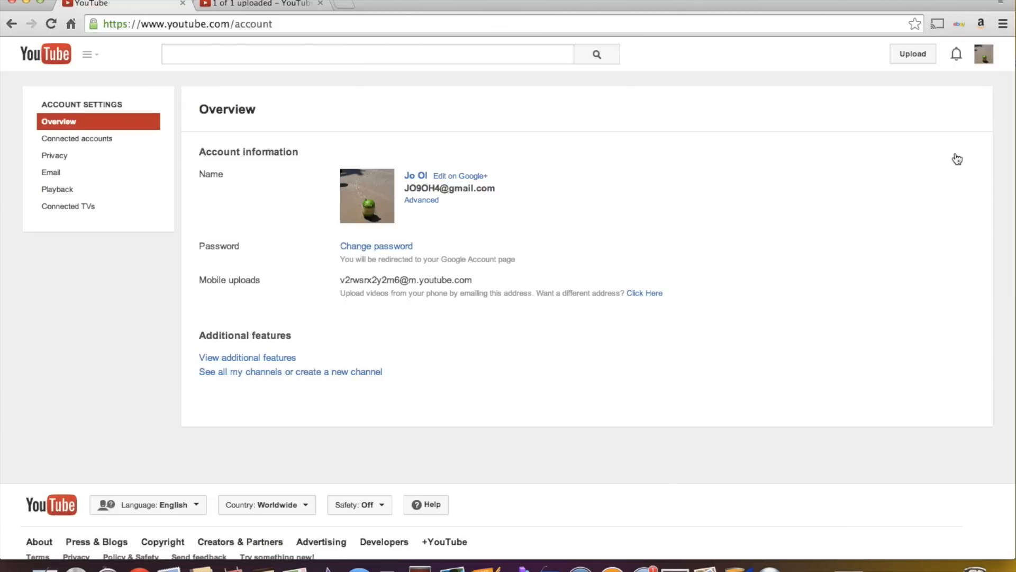
click(982, 54)
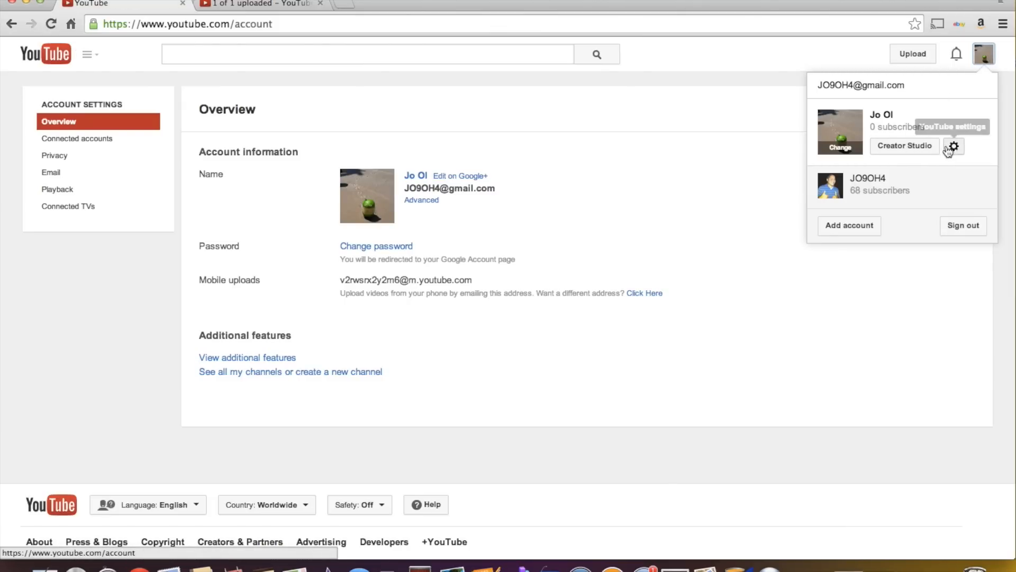
click(722, 359)
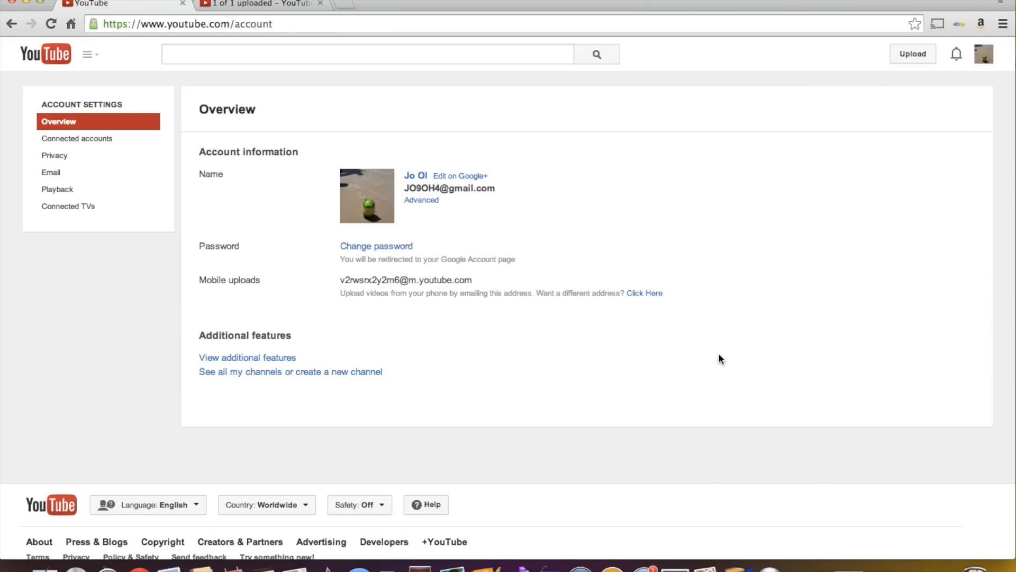
click(421, 200)
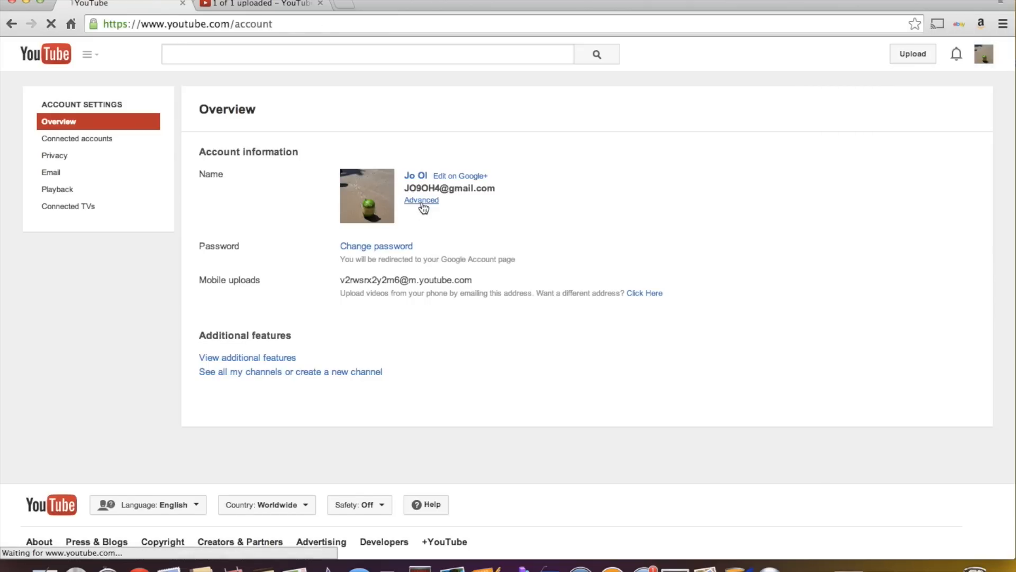
click(422, 200)
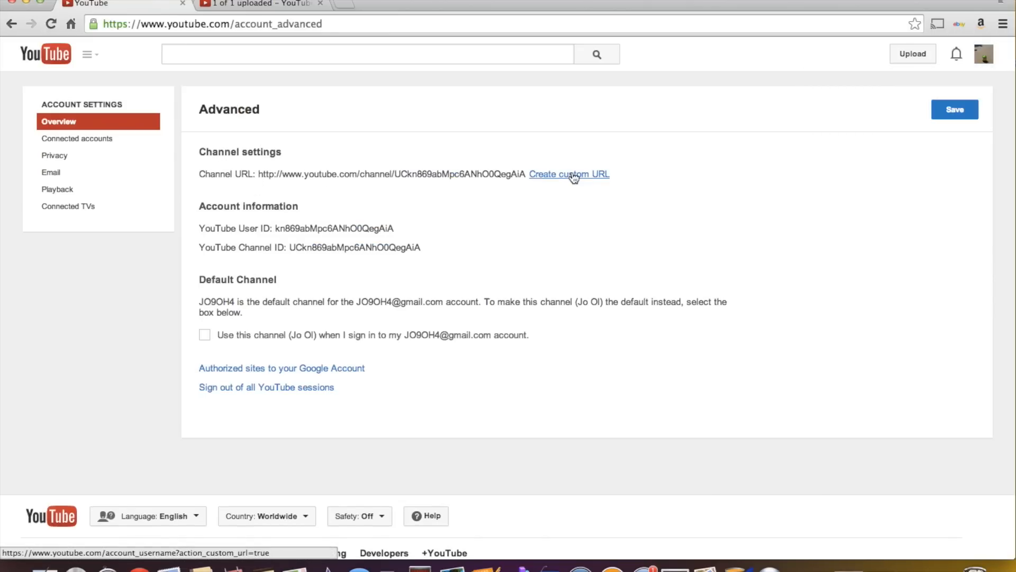
Create the custom channel URL 'JO9OH4VLOGS' and confirm it
click(568, 174)
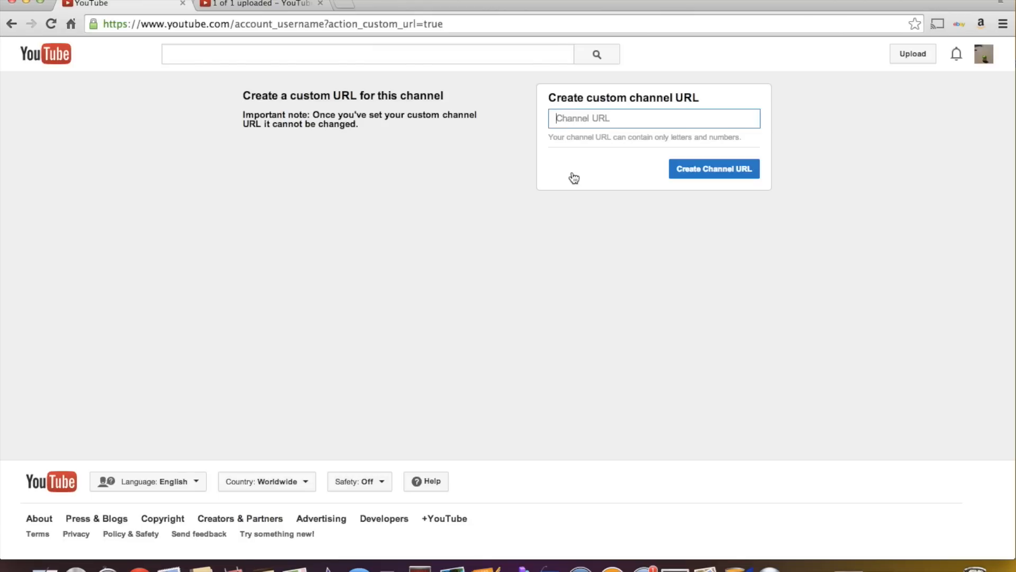
text(JO9)
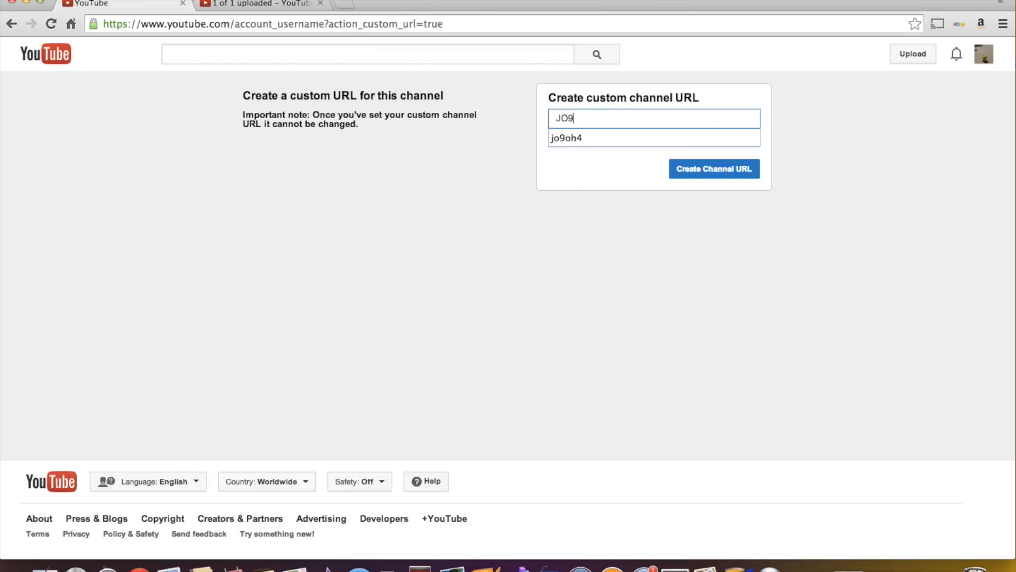
text(OH4)
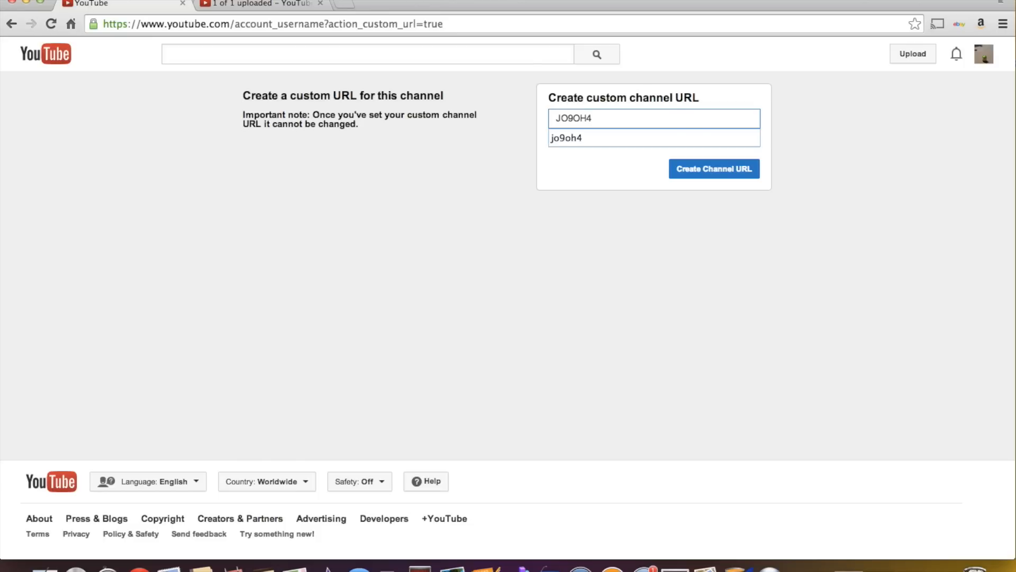
text(VLOGS)
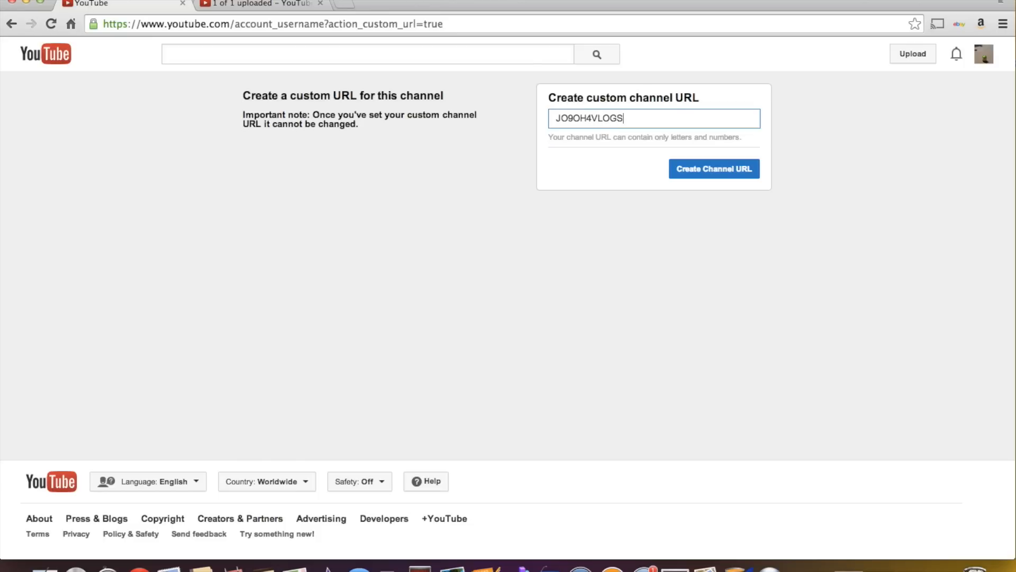
click(714, 169)
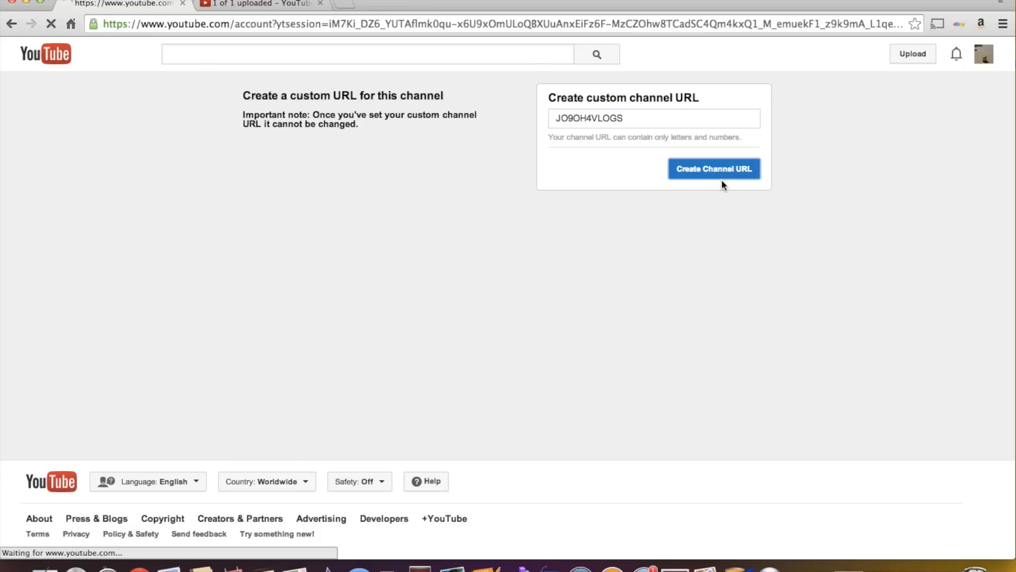
click(713, 169)
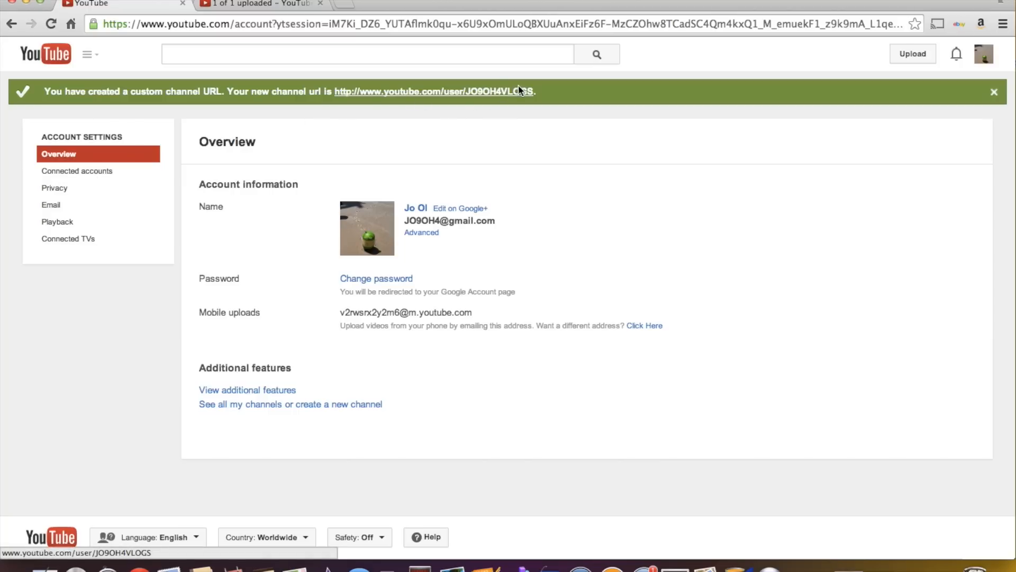
mouse_move(529, 160)
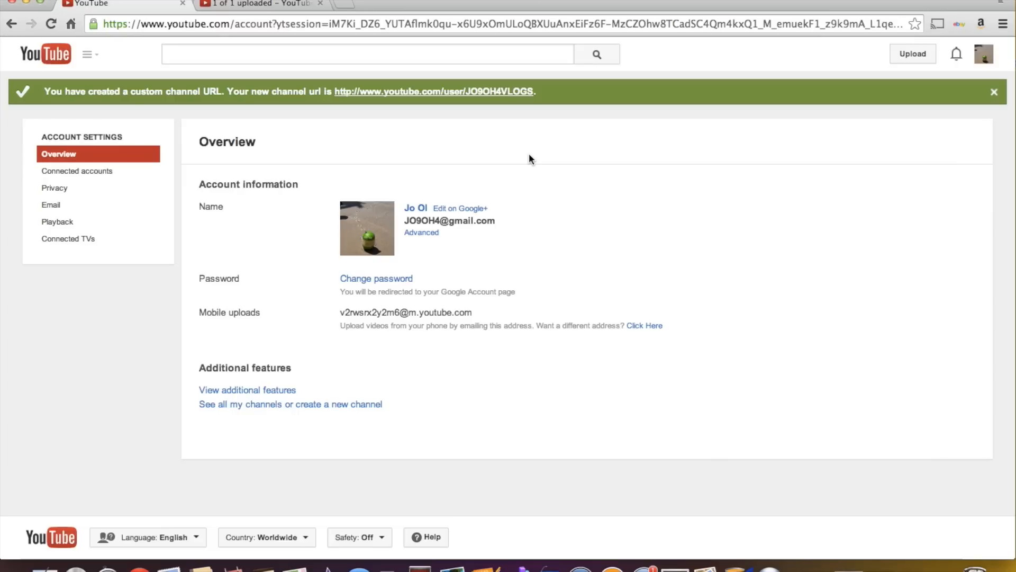
click(983, 54)
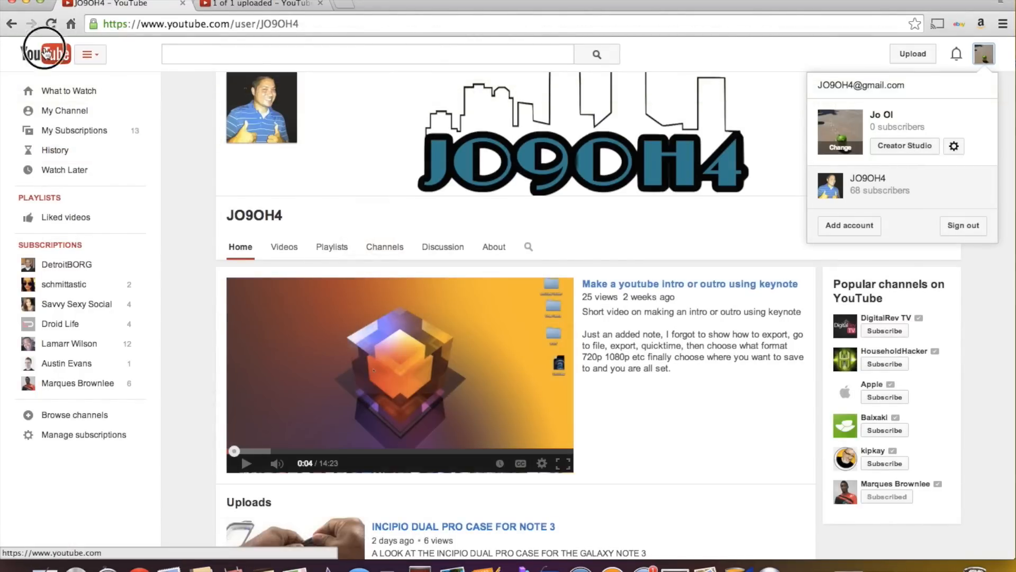
Return to the YouTube home feed and enter Creator Studio from the account menu
click(44, 54)
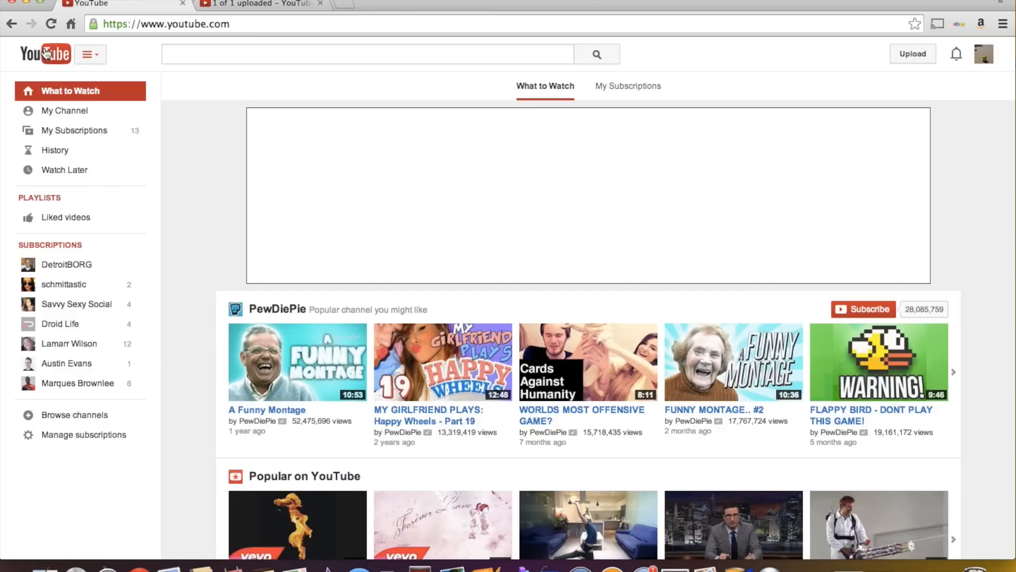
click(984, 54)
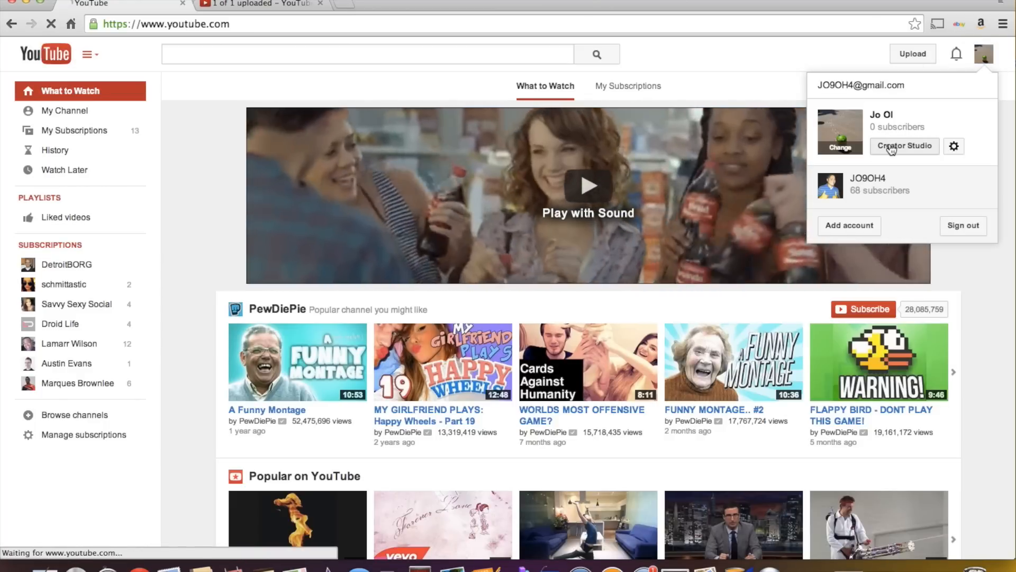
click(904, 145)
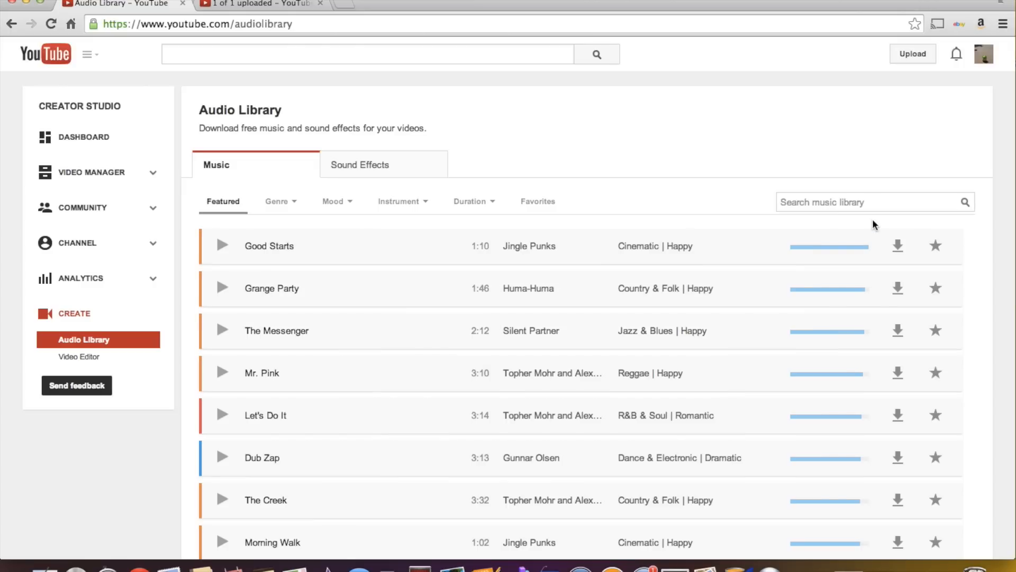
mouse_move(333, 201)
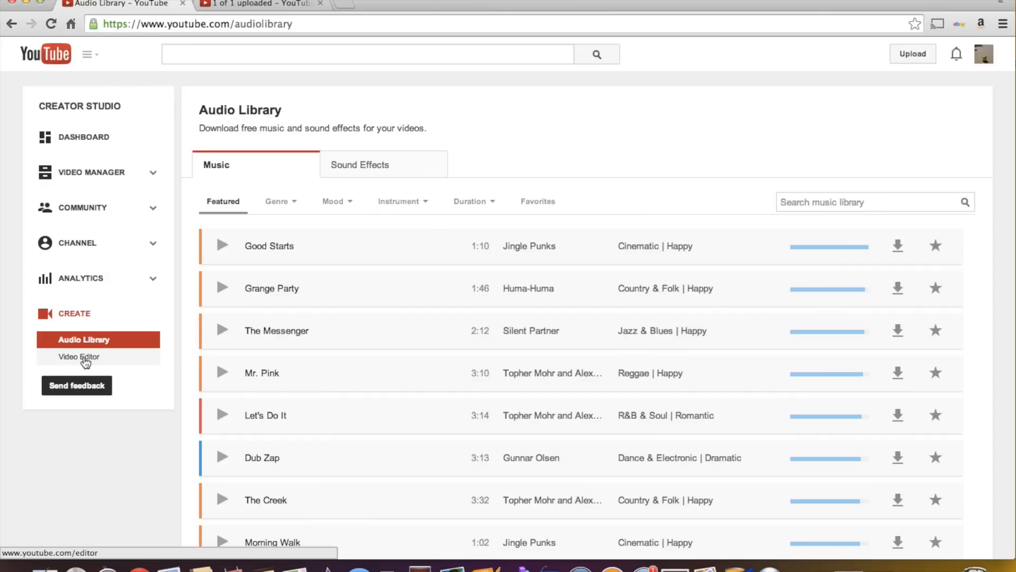
Leave the Video Editor for the new video upload page
click(79, 357)
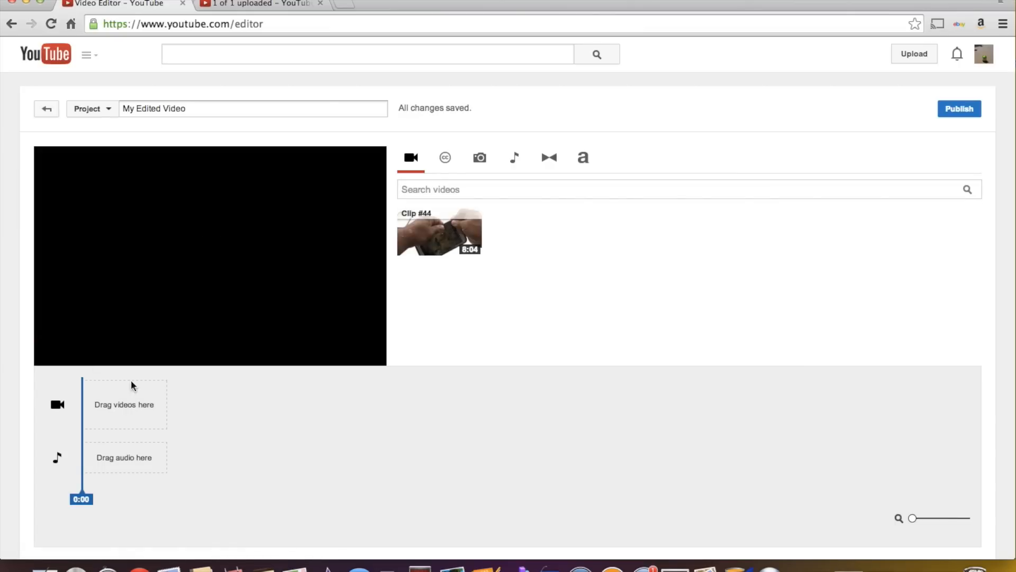
mouse_move(543, 234)
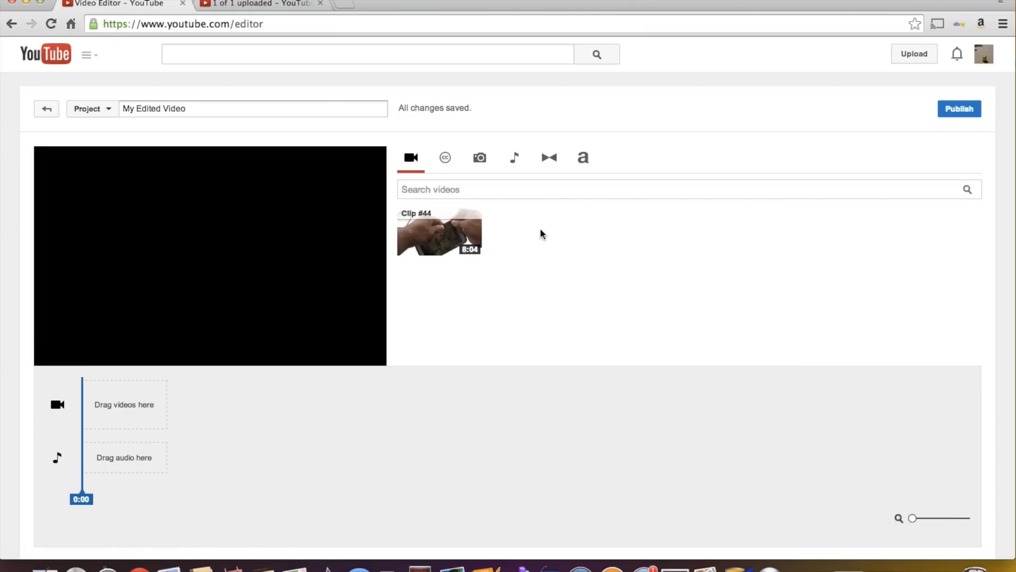
mouse_move(547, 258)
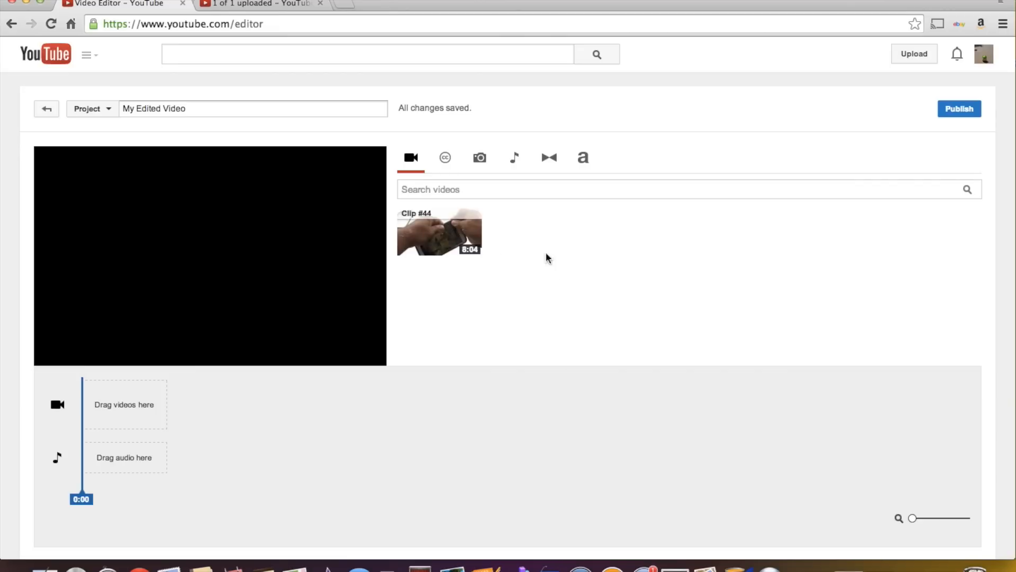
mouse_move(633, 266)
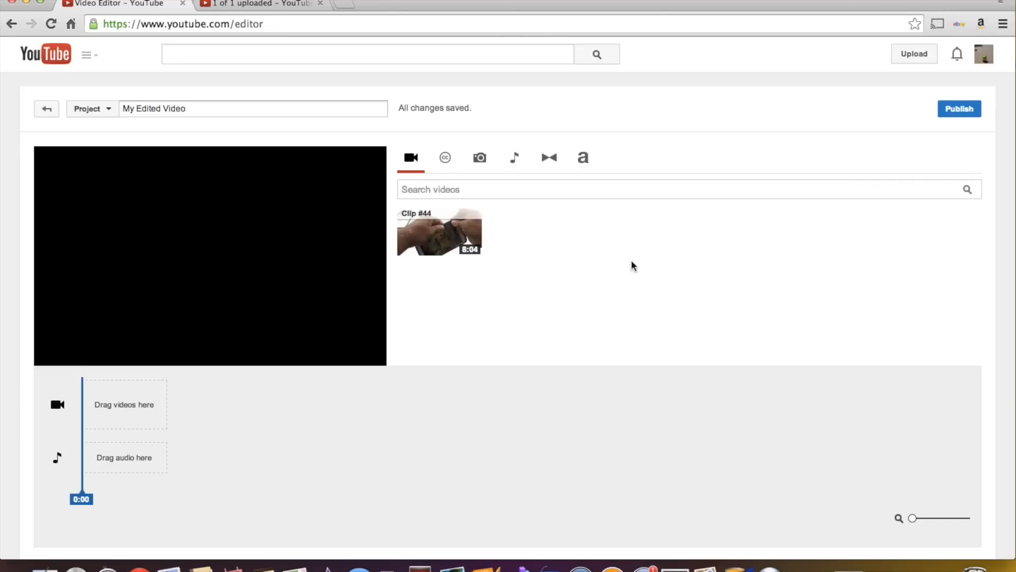
click(914, 54)
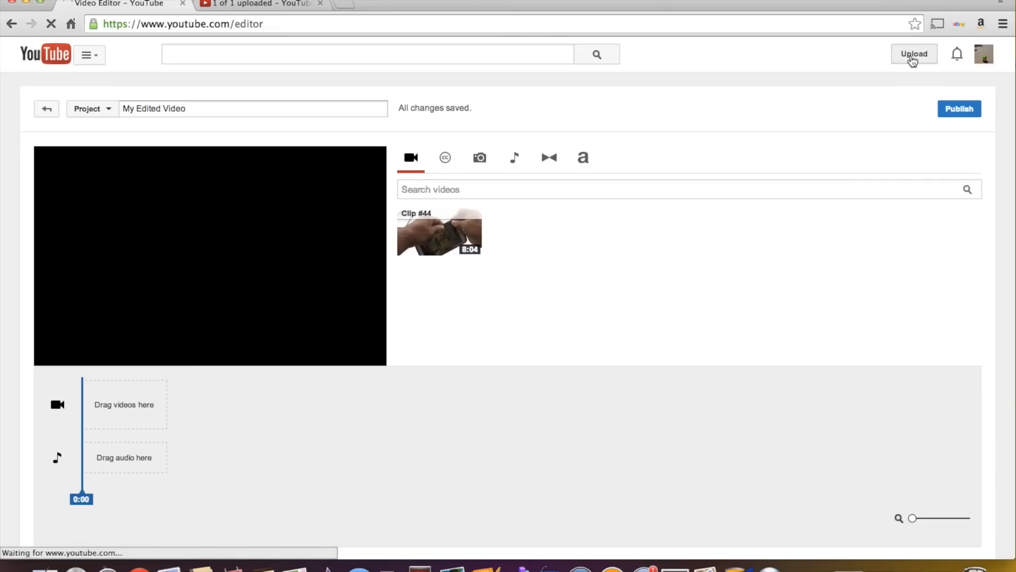
click(913, 53)
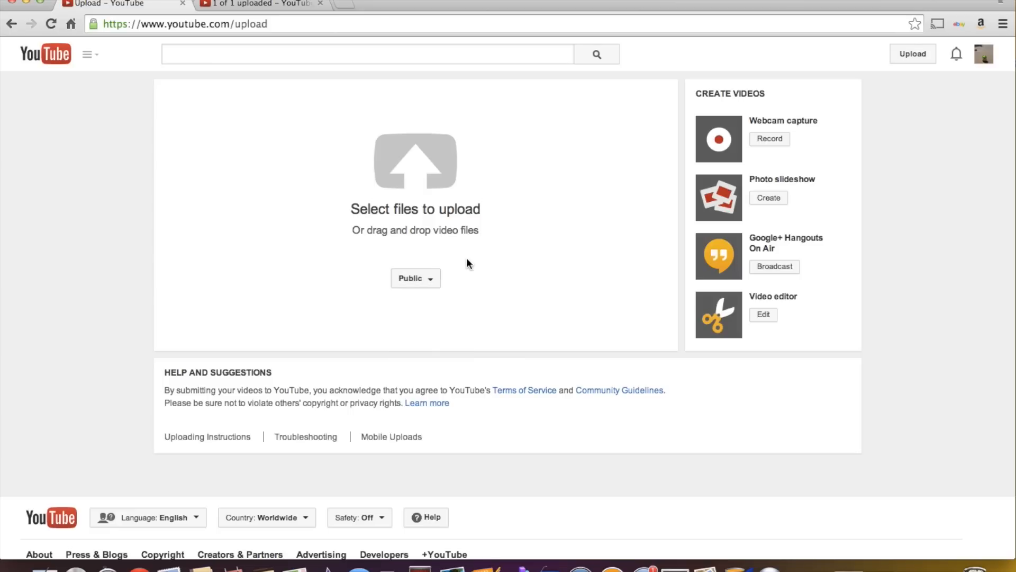
mouse_move(337, 434)
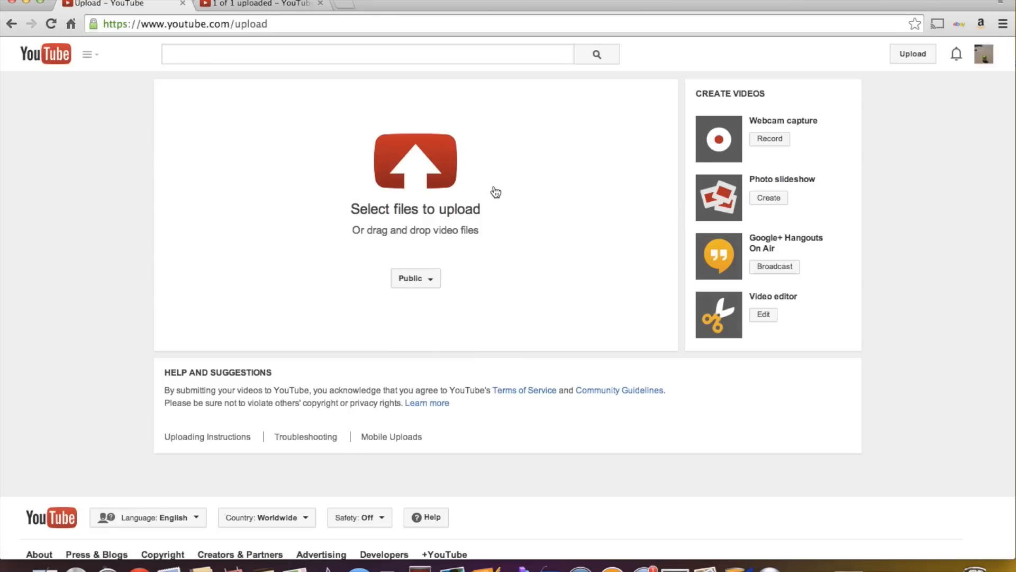
Cancel the file chooser, set the upload privacy to Private, and show the account menu
click(415, 162)
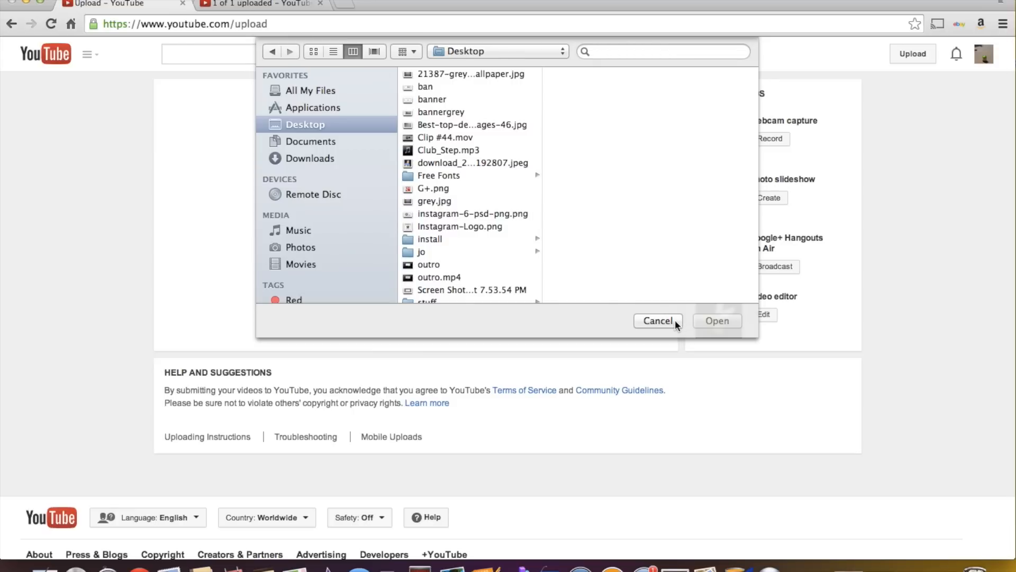
click(658, 320)
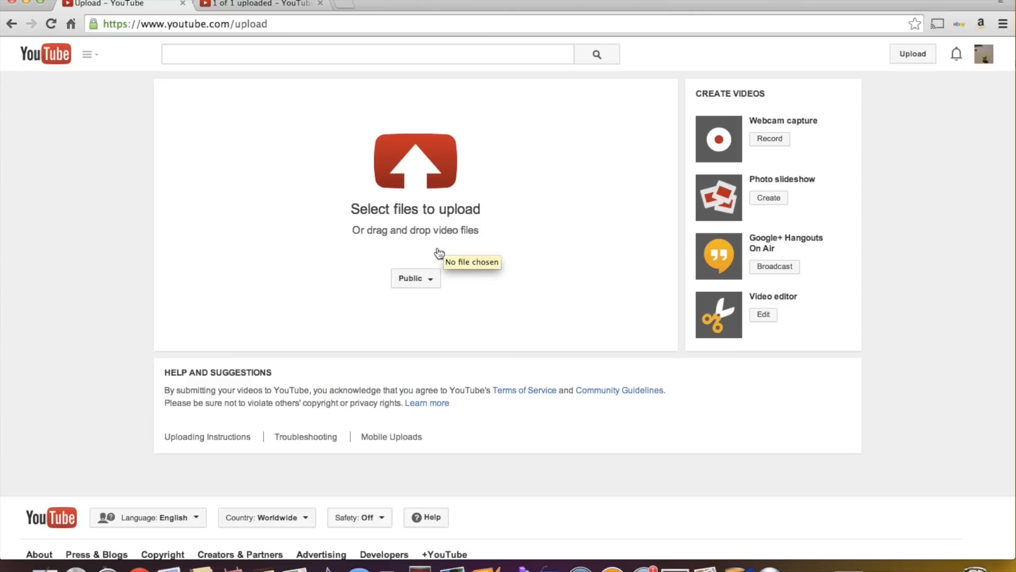
click(415, 277)
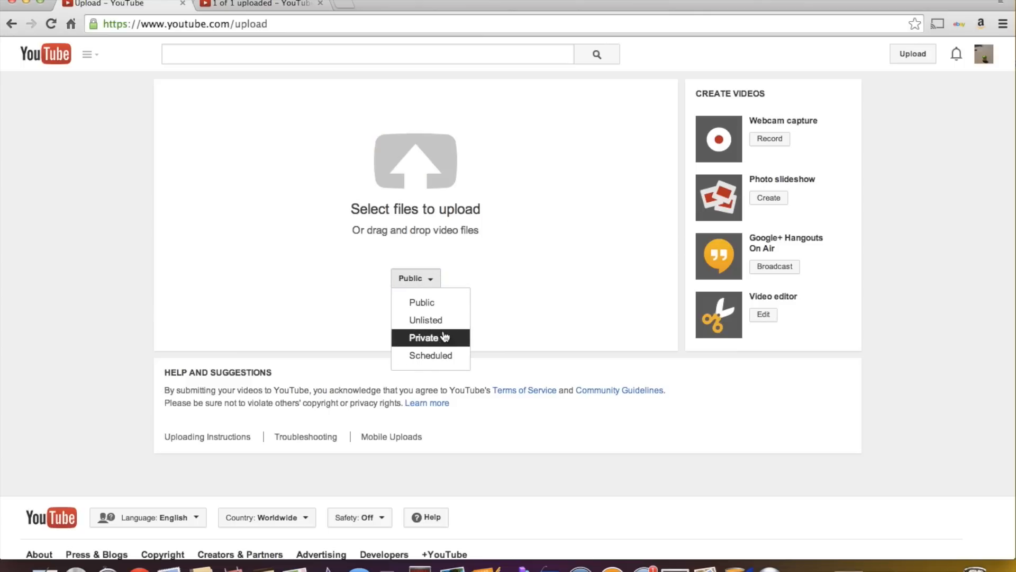
click(421, 337)
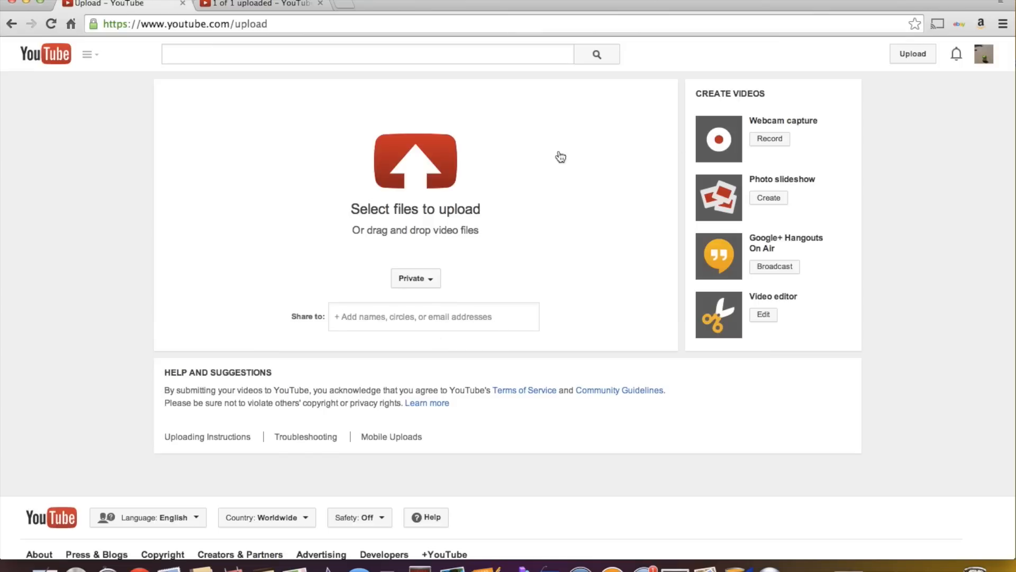
click(984, 53)
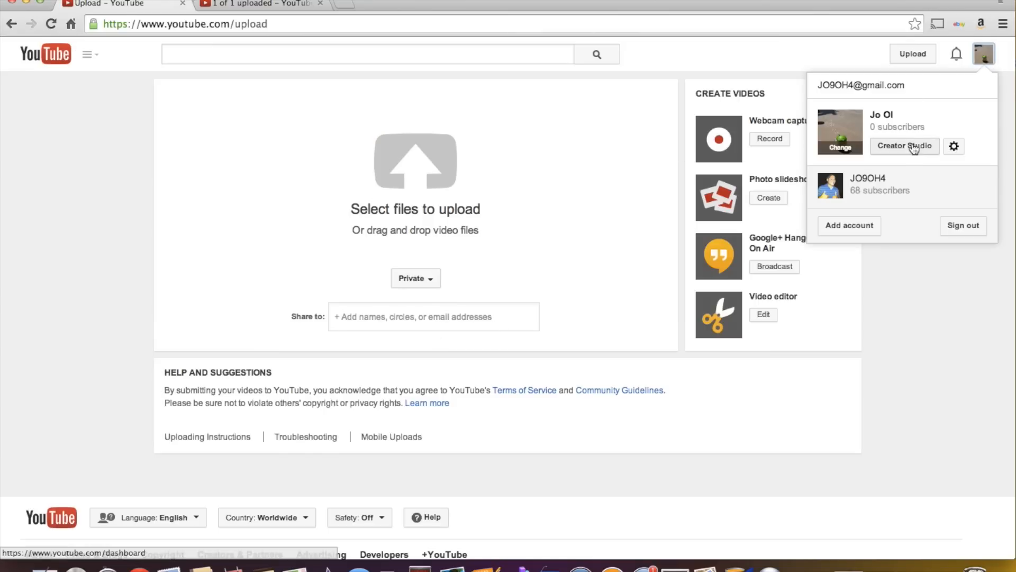
Drag Clip #44 onto the Video Editor timeline and close its quick fixes panel
click(903, 145)
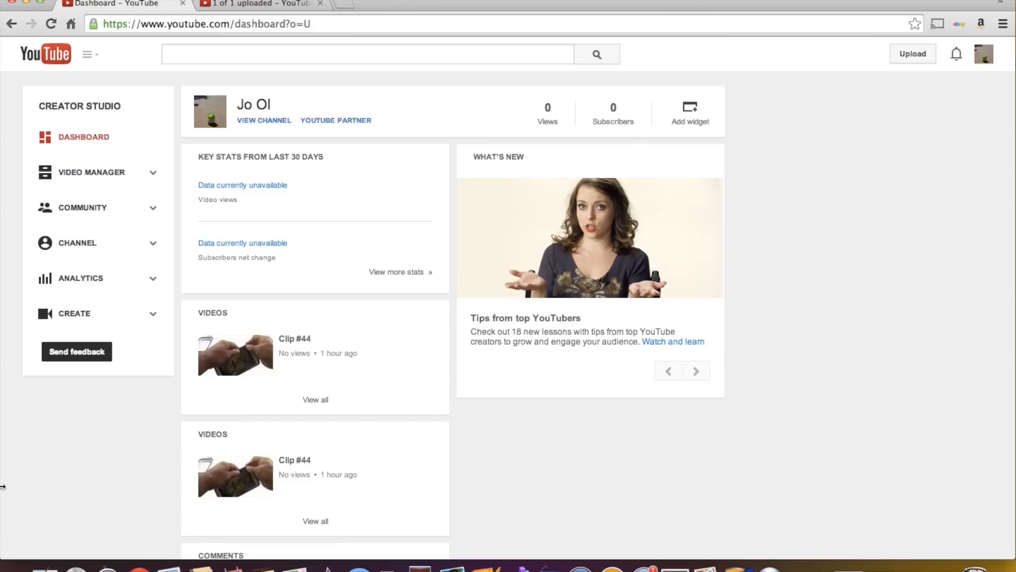
click(74, 313)
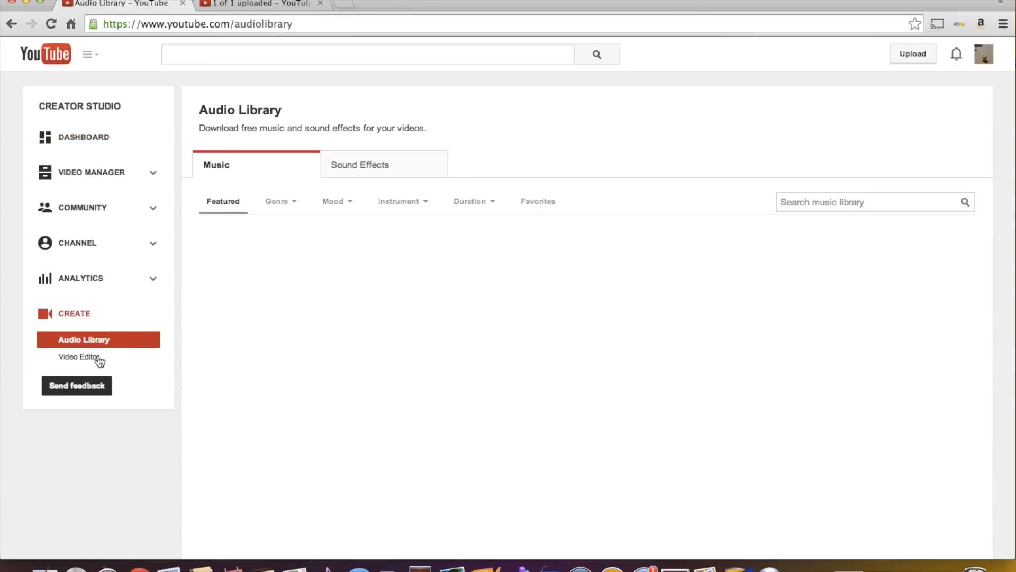
click(80, 357)
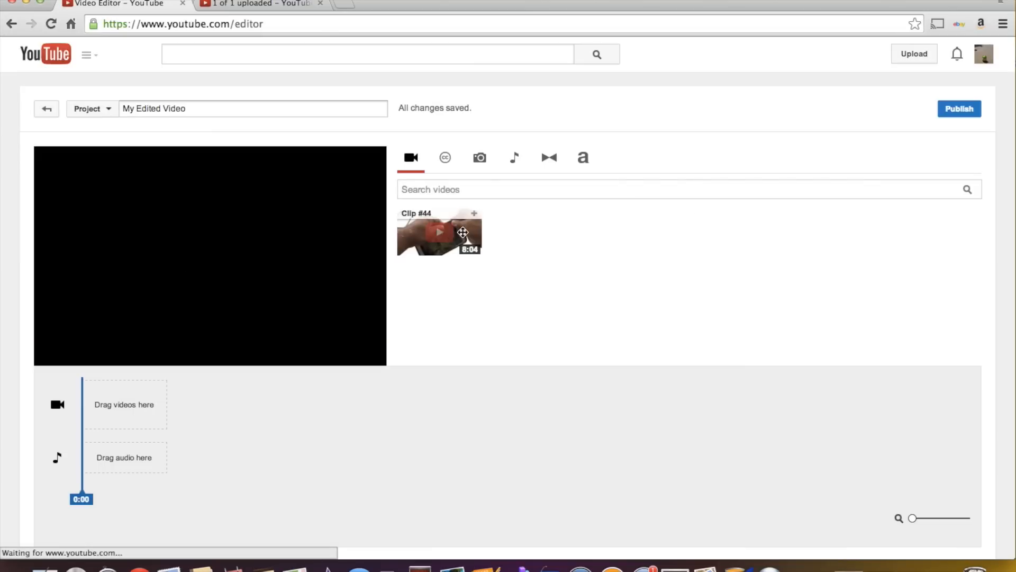
drag(440, 234, 301, 378)
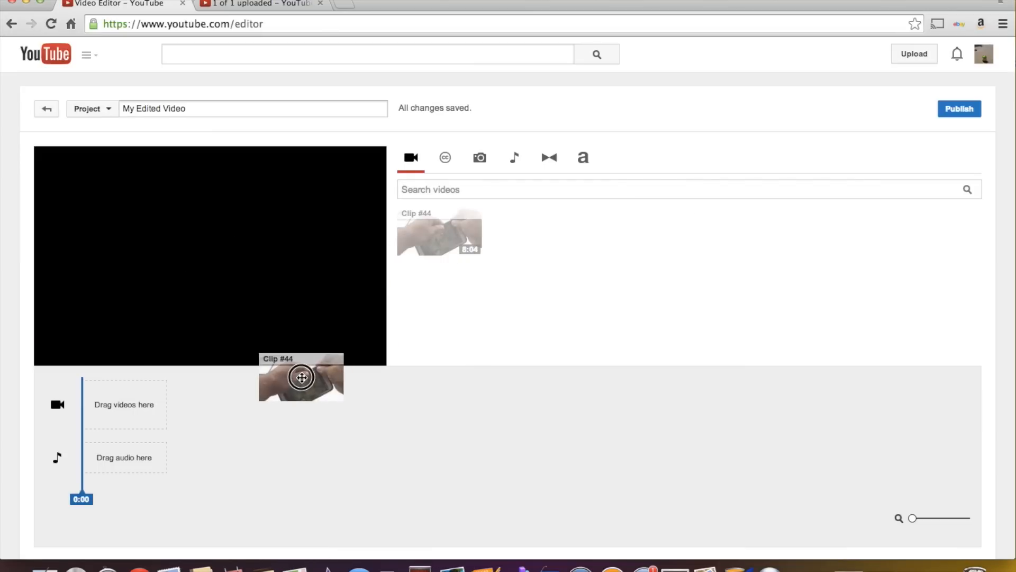
drag(301, 378, 124, 404)
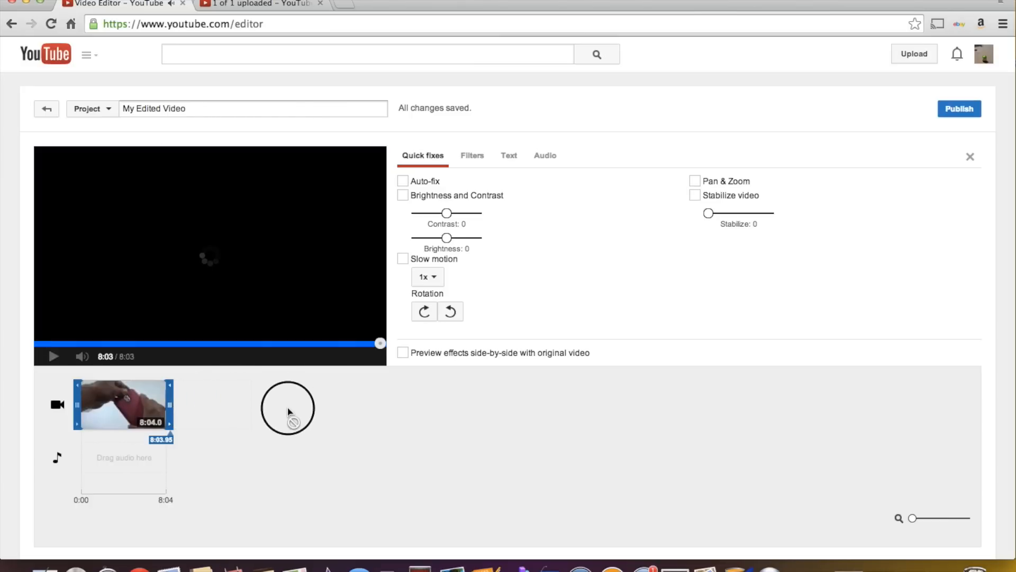
click(970, 156)
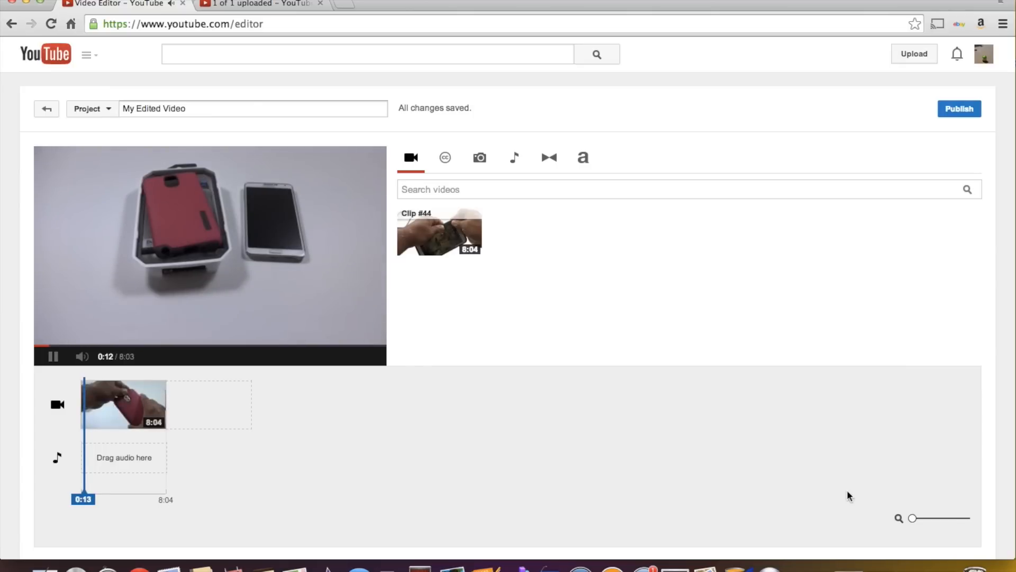
Drag the timeline zoom slider right to reveal Clip #44's frames near one minute
drag(913, 518, 936, 517)
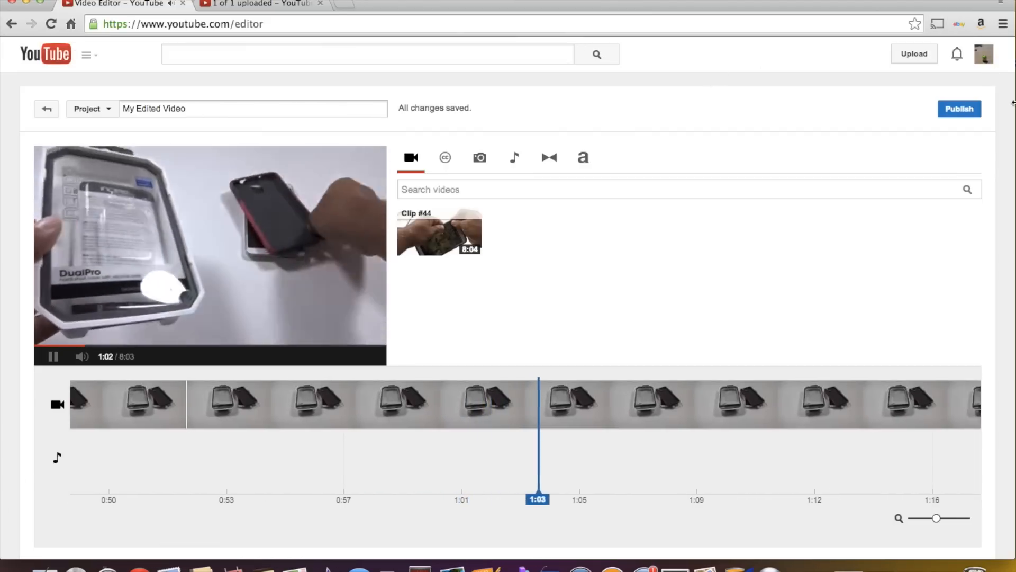
Return to Creator Studio and open the Channel > InVideo Programming page
click(984, 54)
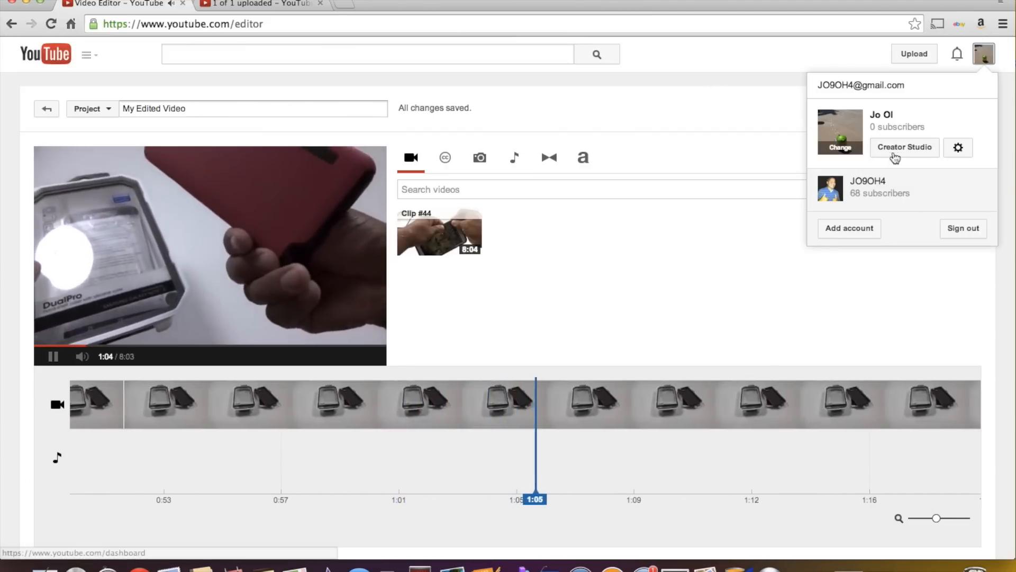
click(903, 147)
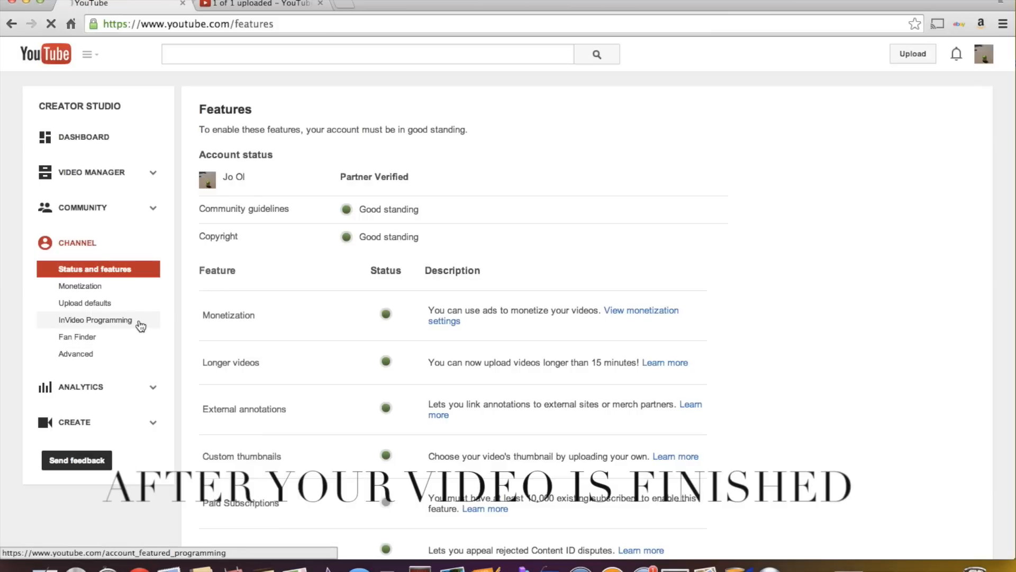
click(96, 319)
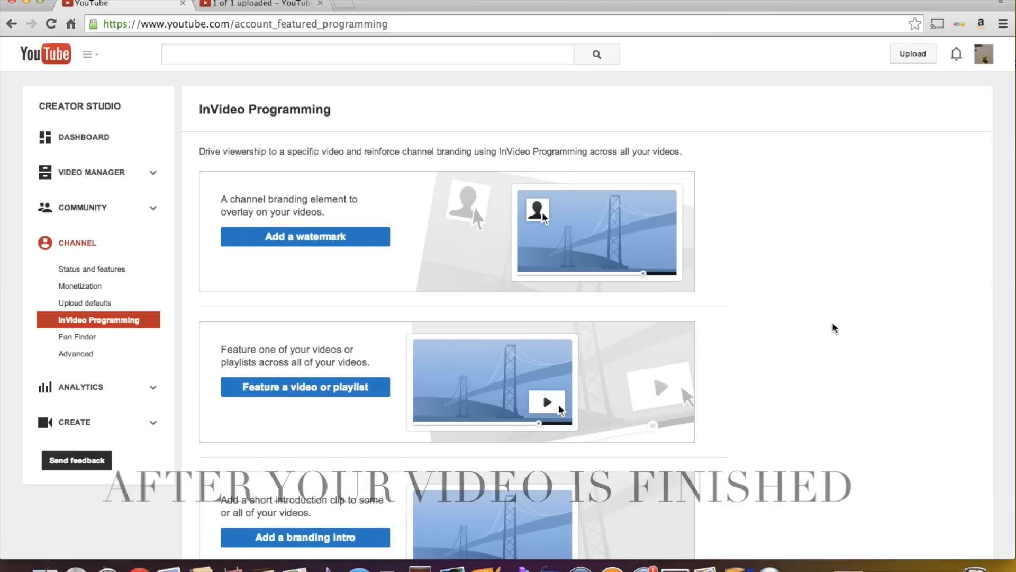
scroll(down, 3)
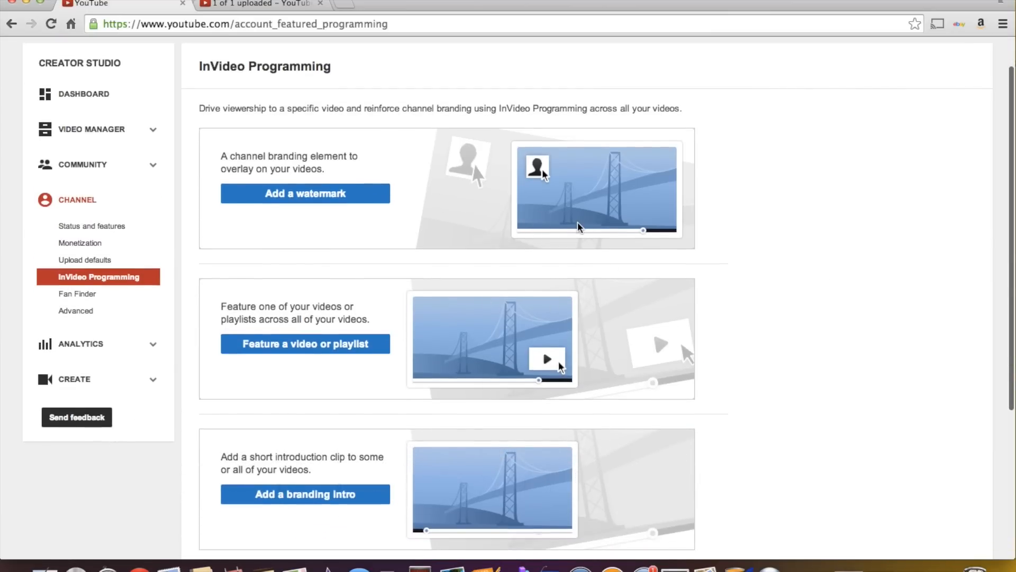
mouse_move(660, 158)
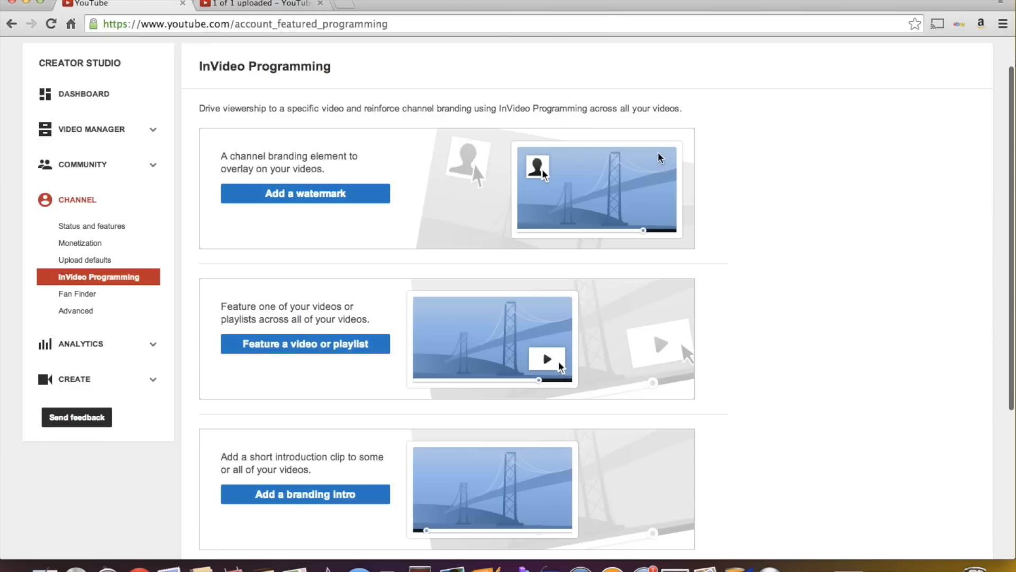
mouse_move(671, 167)
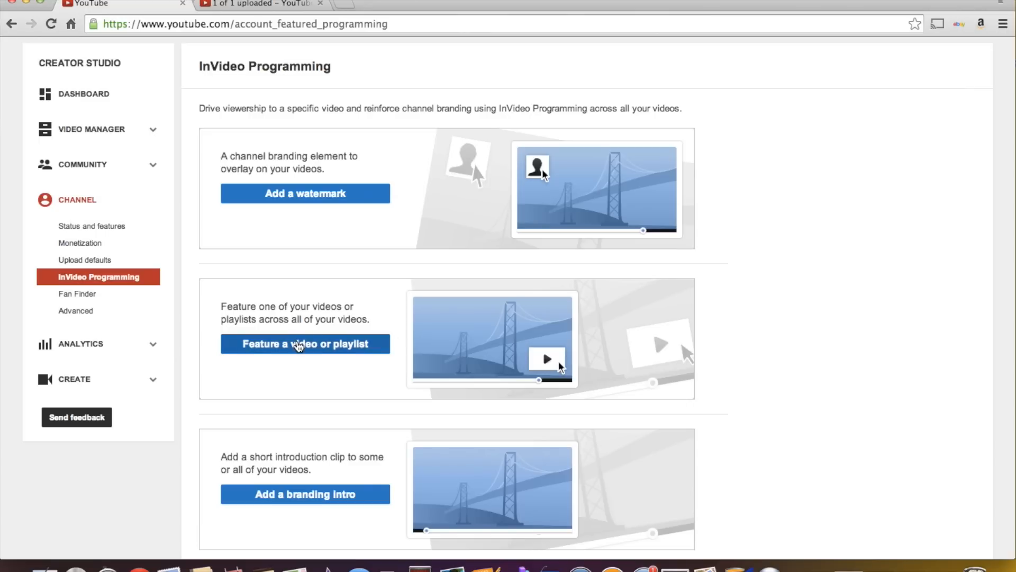
click(305, 344)
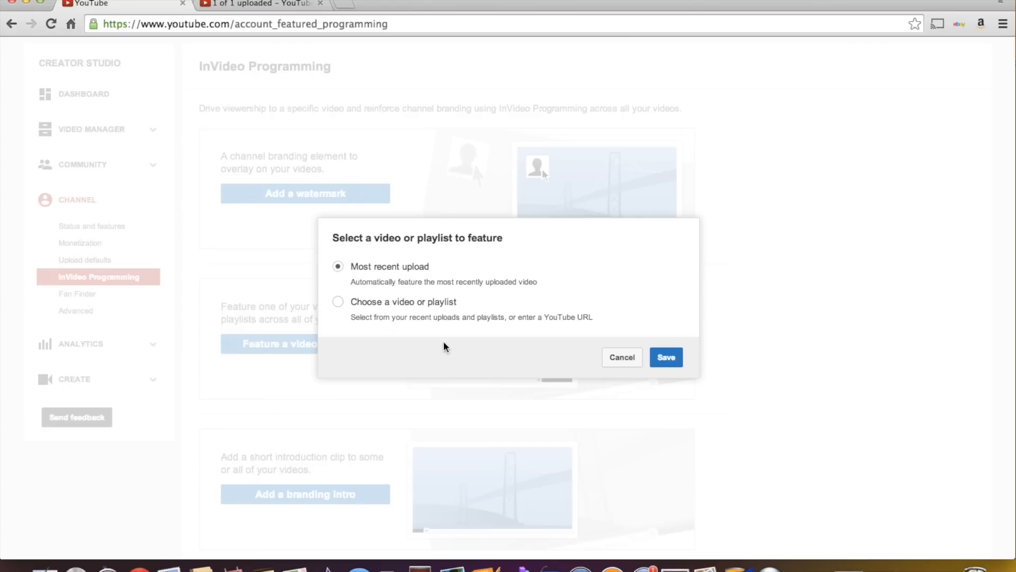
mouse_move(450, 353)
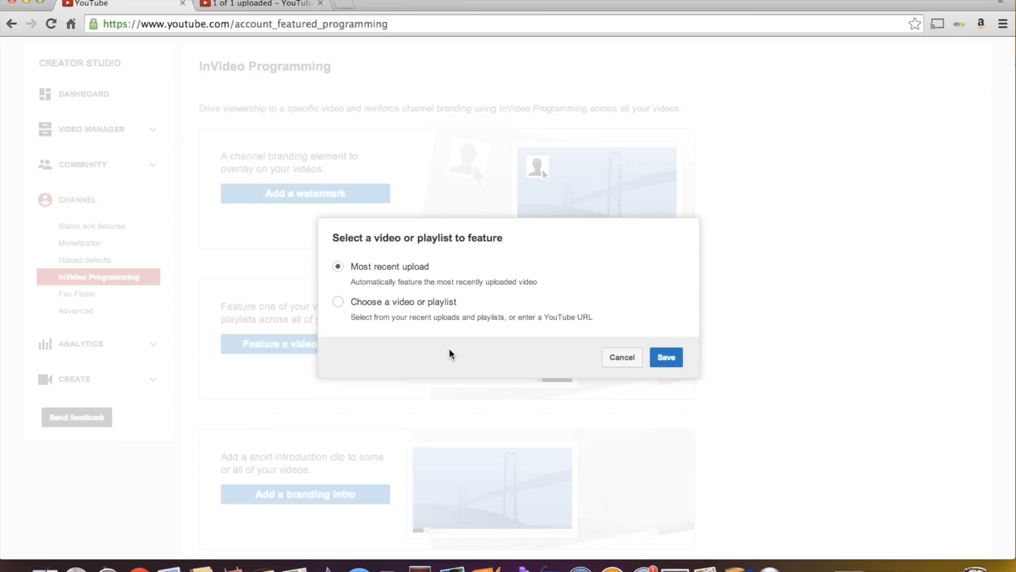
mouse_move(623, 361)
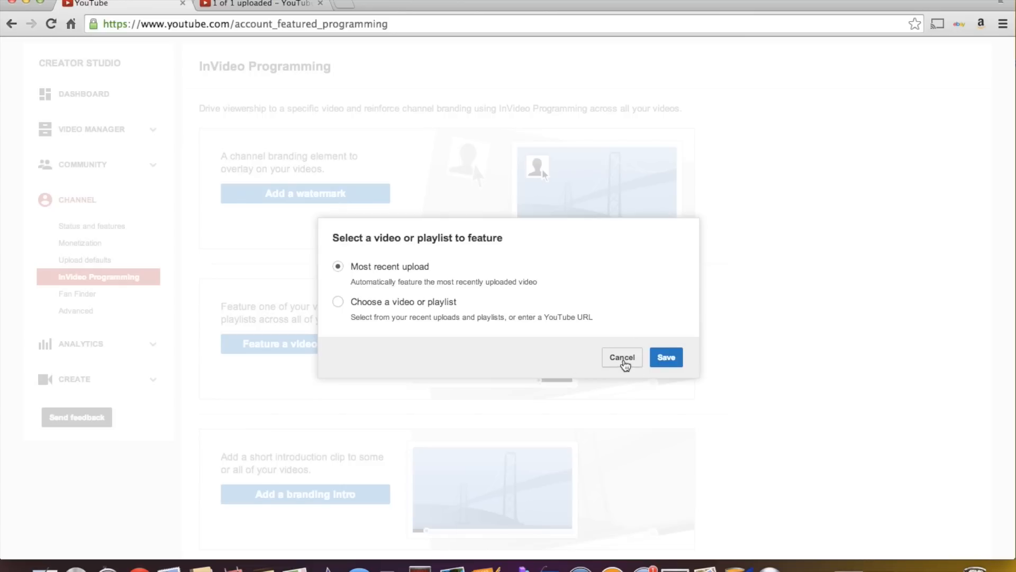
click(621, 357)
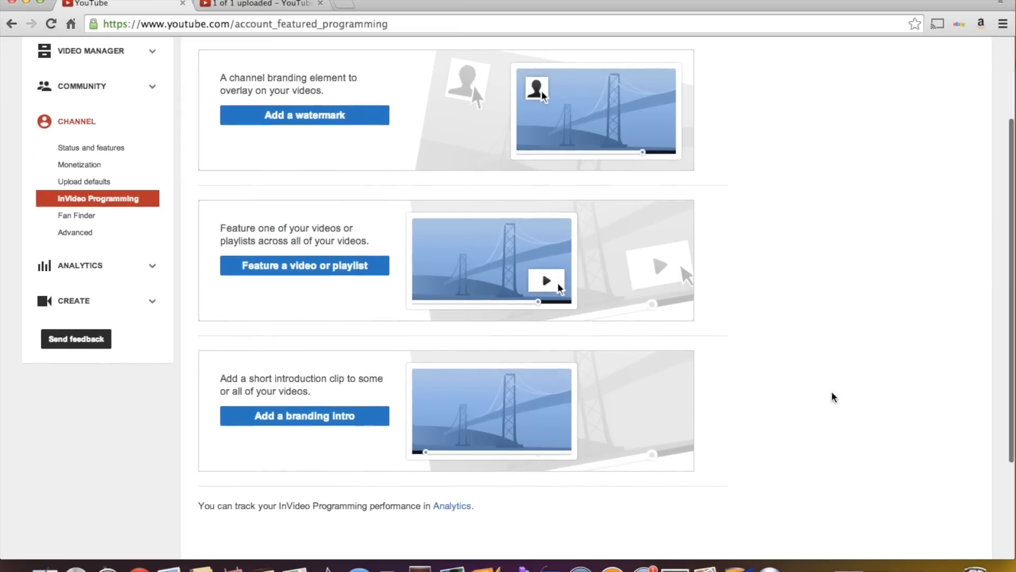
mouse_move(304, 415)
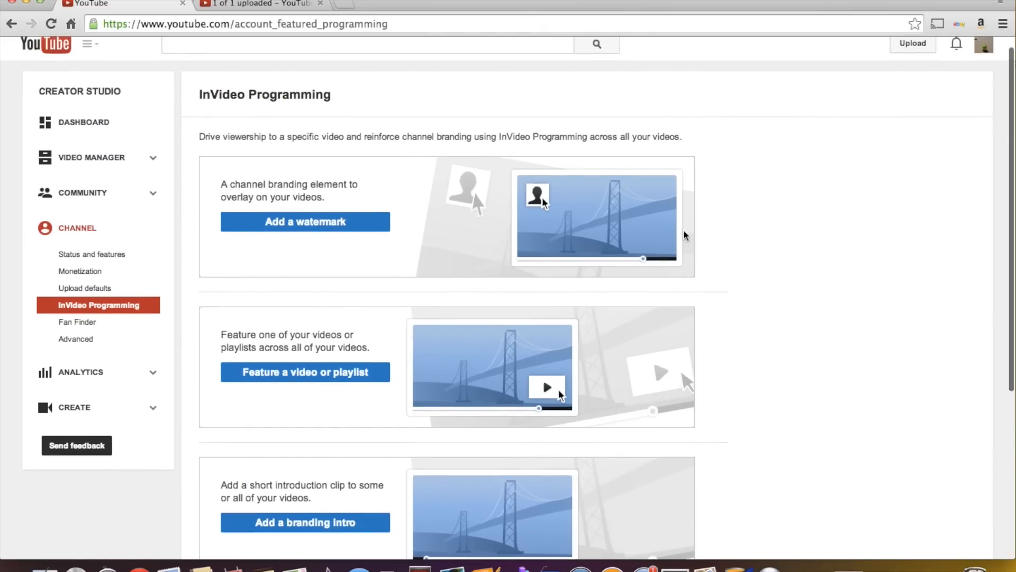
mouse_move(457, 370)
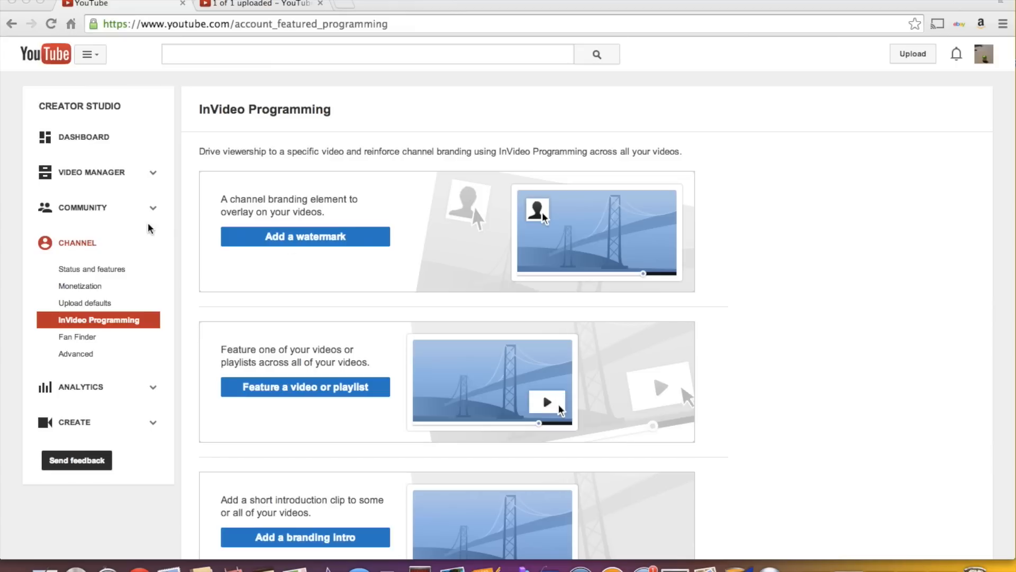
mouse_move(100, 355)
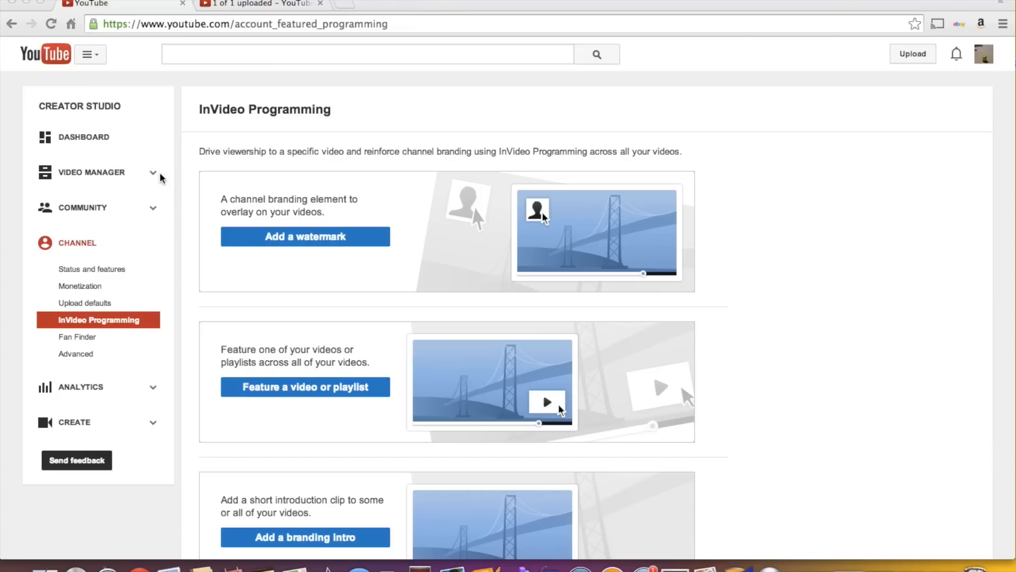
In Video Manager, choose Annotations from Clip #44's Edit dropdown
click(91, 172)
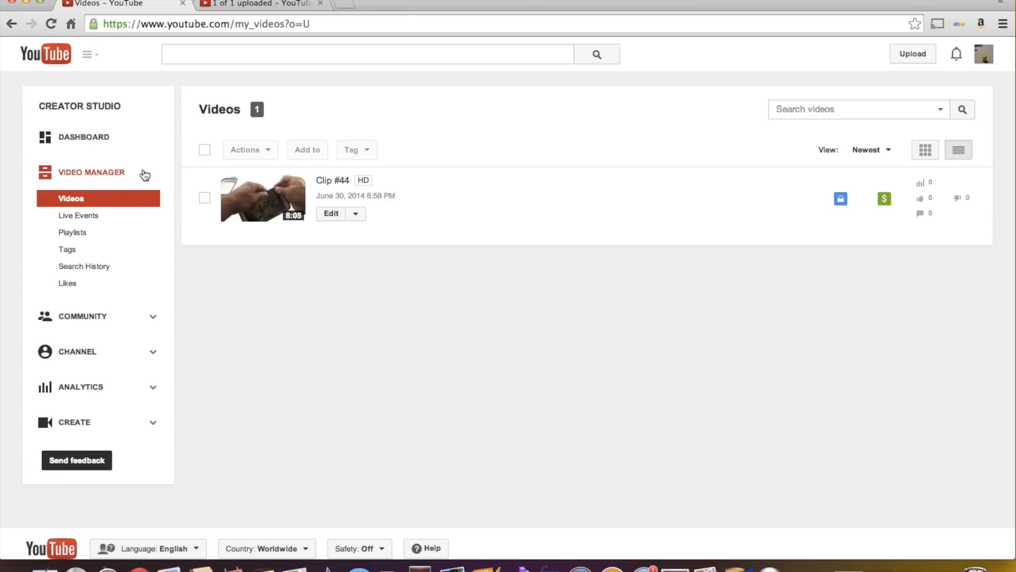
mouse_move(479, 198)
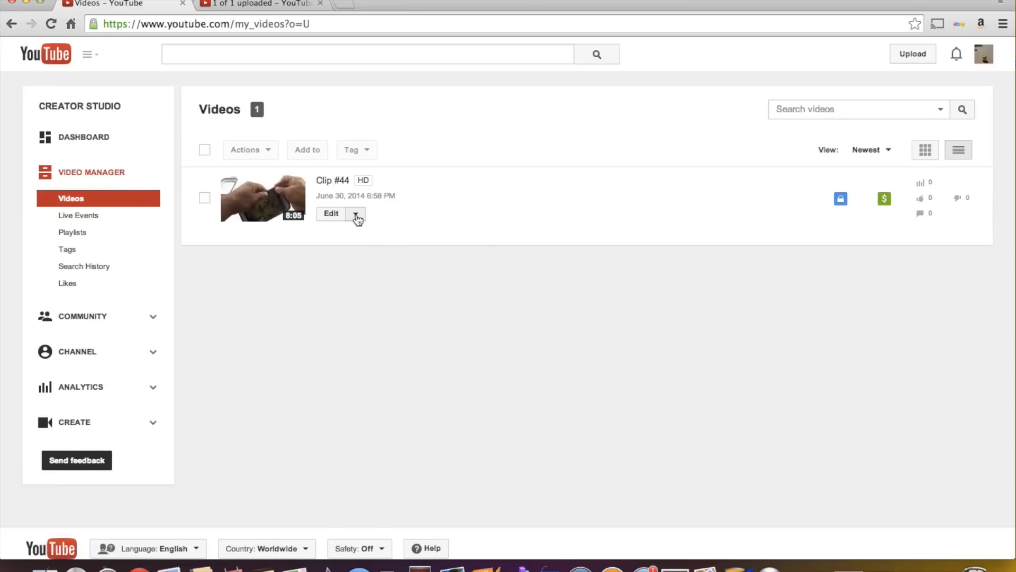
click(355, 213)
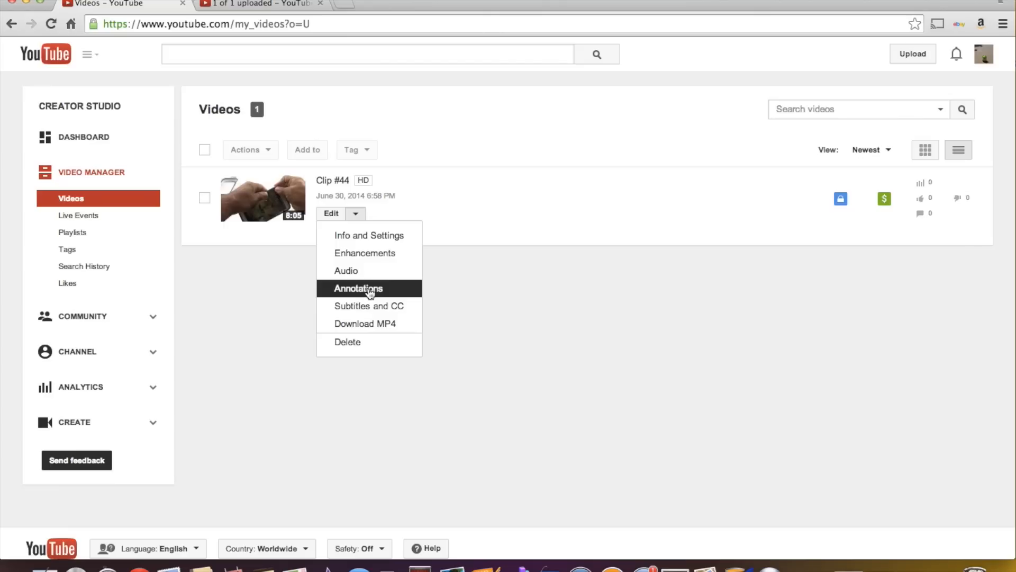
click(358, 288)
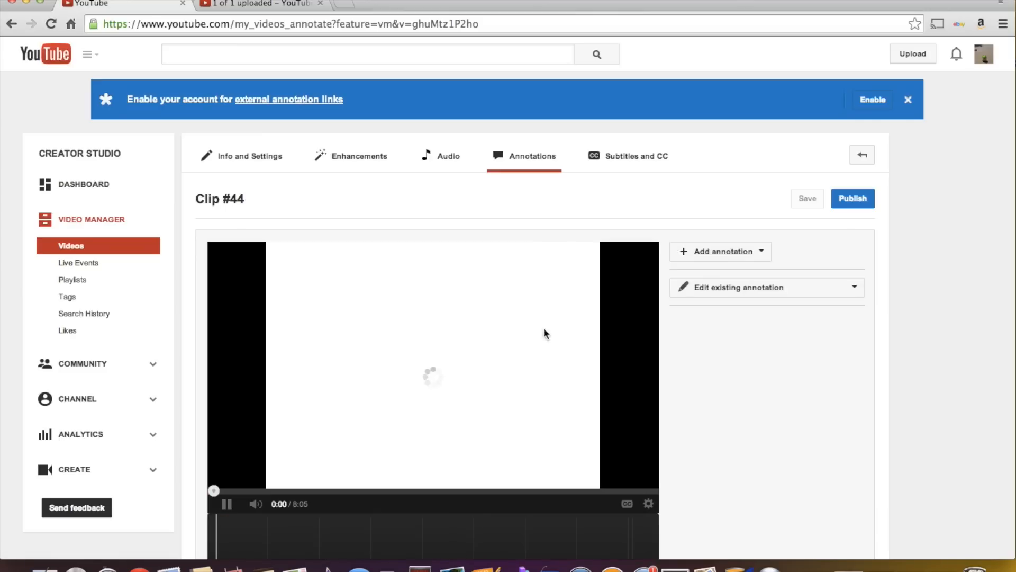
Pause Clip #44's preview and add a new speech-bubble annotation
click(227, 505)
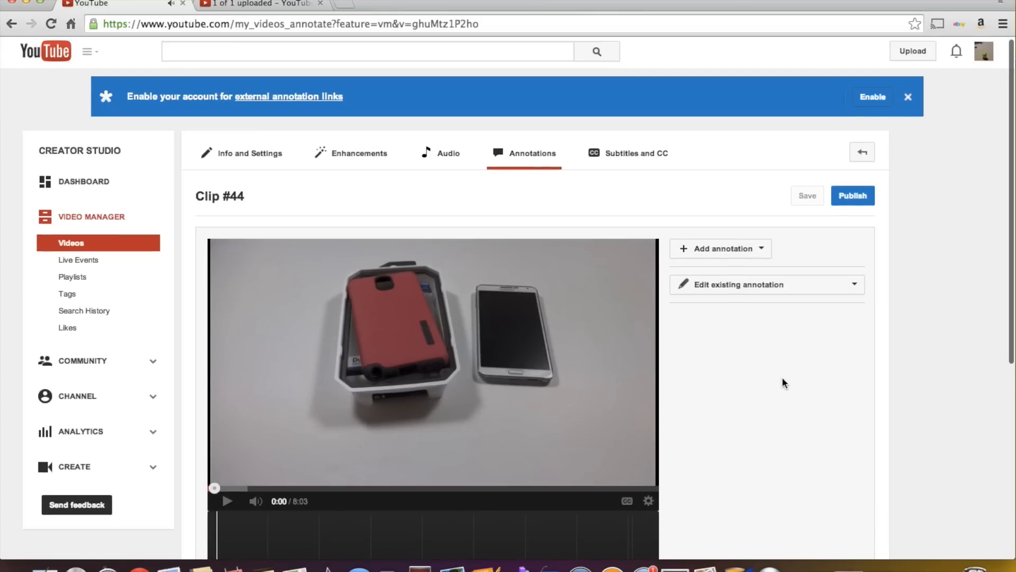
click(908, 96)
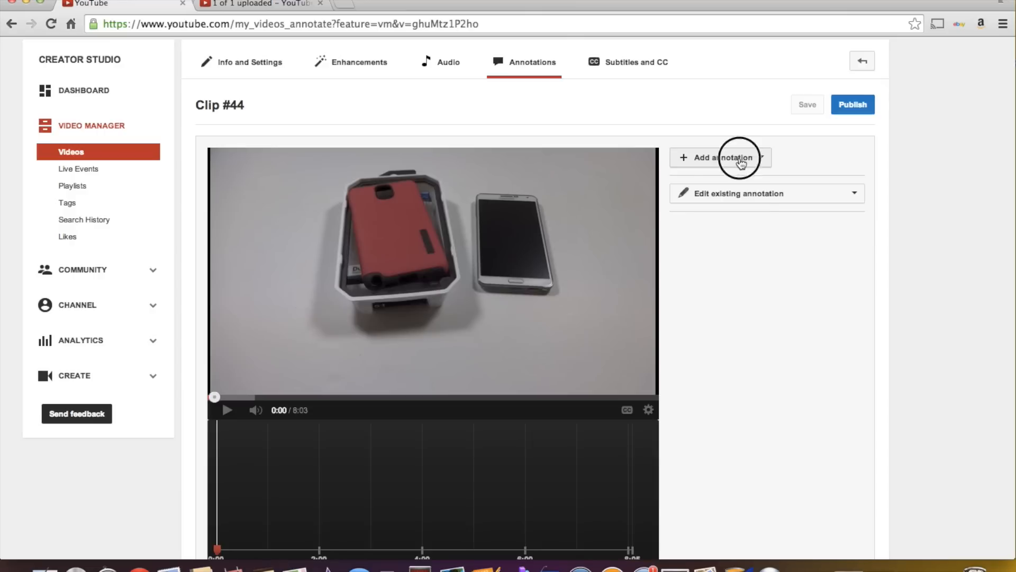
click(721, 156)
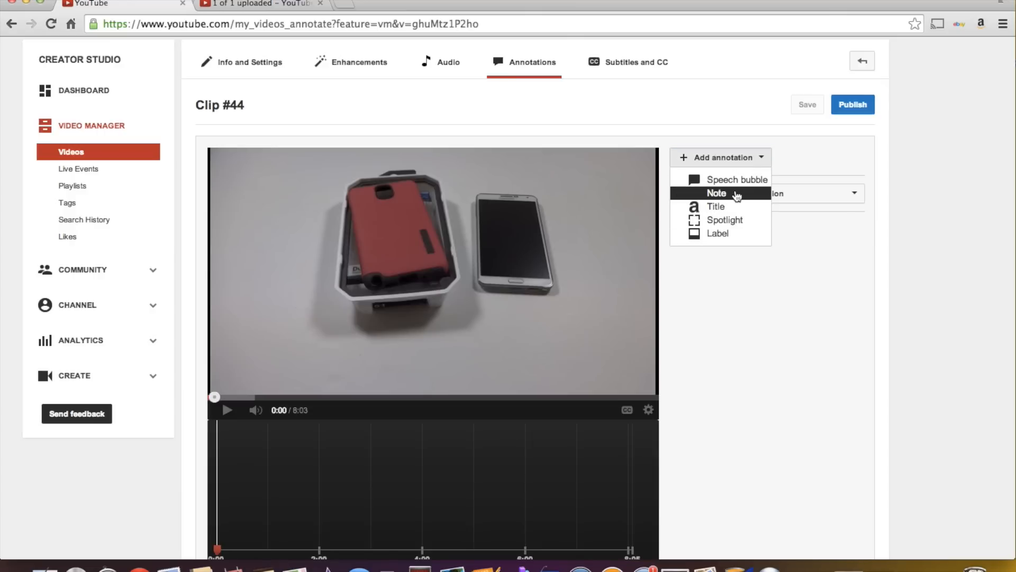
mouse_move(730, 198)
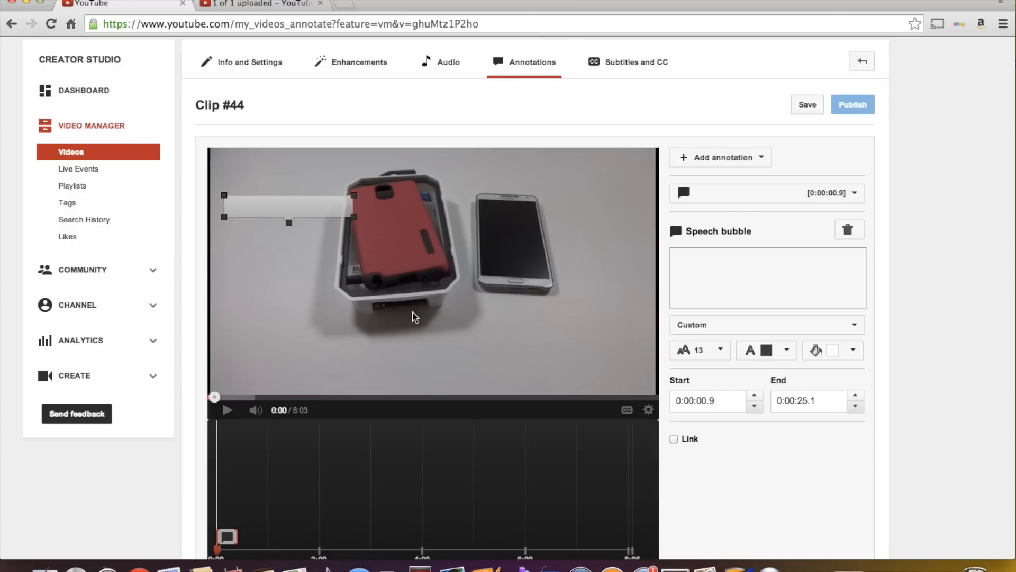
Enter 'INCIPIO' as the speech bubble's text
click(807, 104)
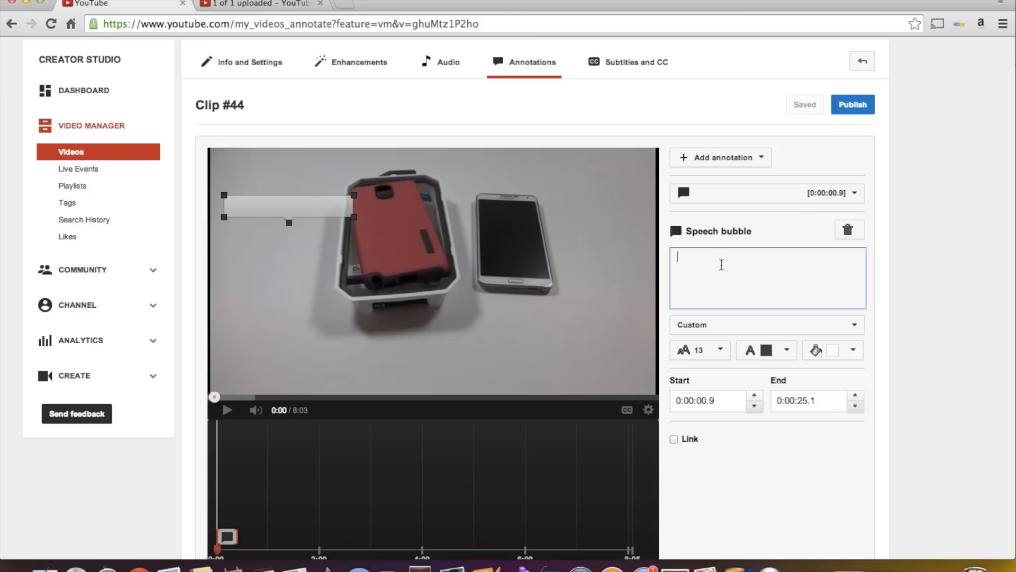
text(INC)
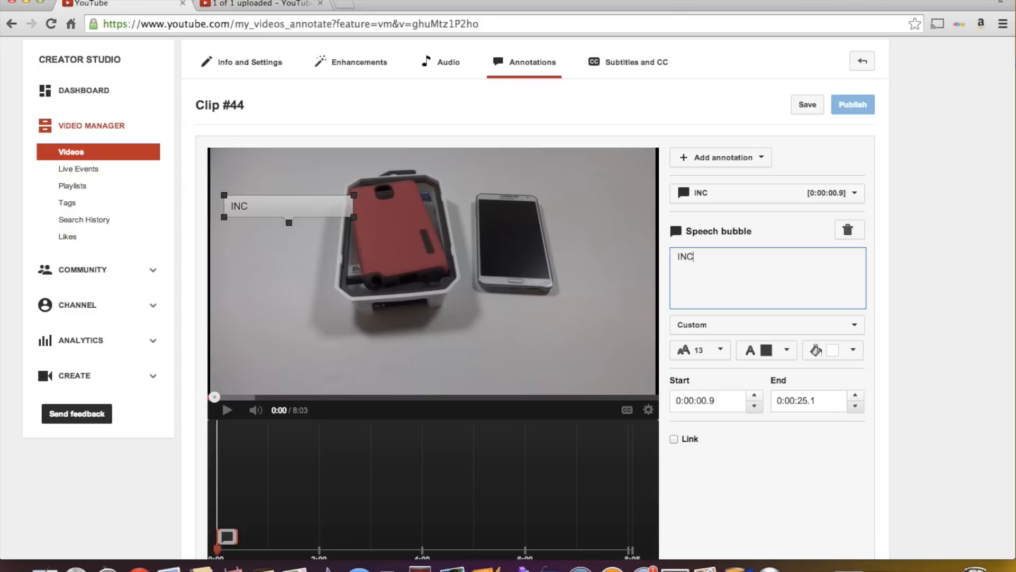
text(IPIO)
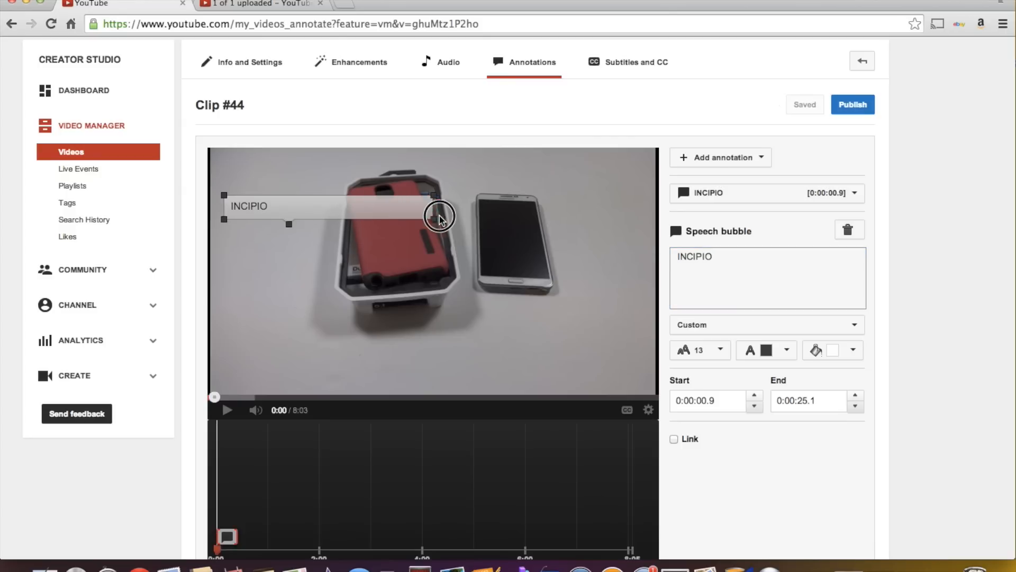
Drag the INCIPIO bubble down to the bottom-left of the video frame
drag(440, 216, 360, 287)
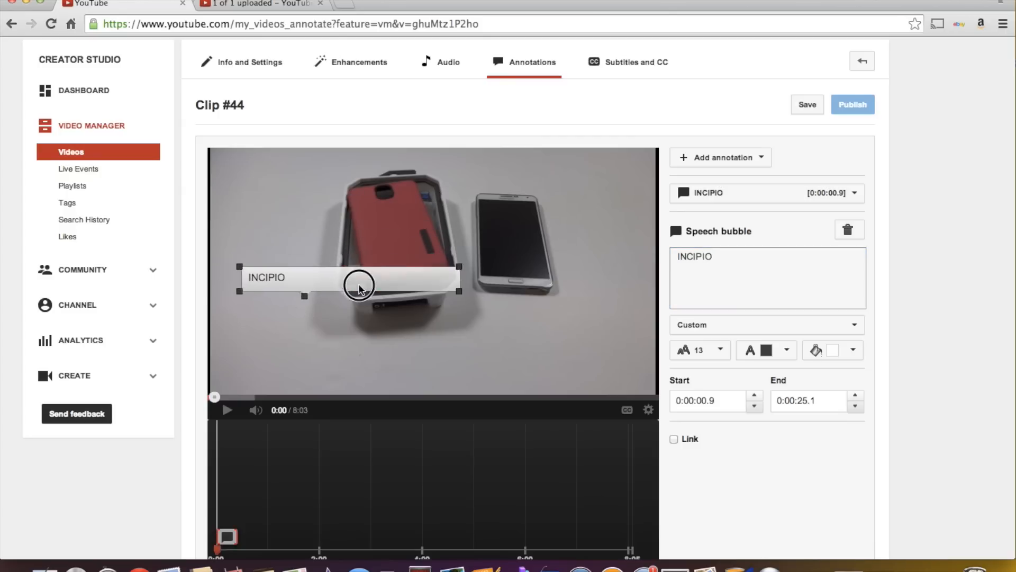
drag(350, 278, 334, 359)
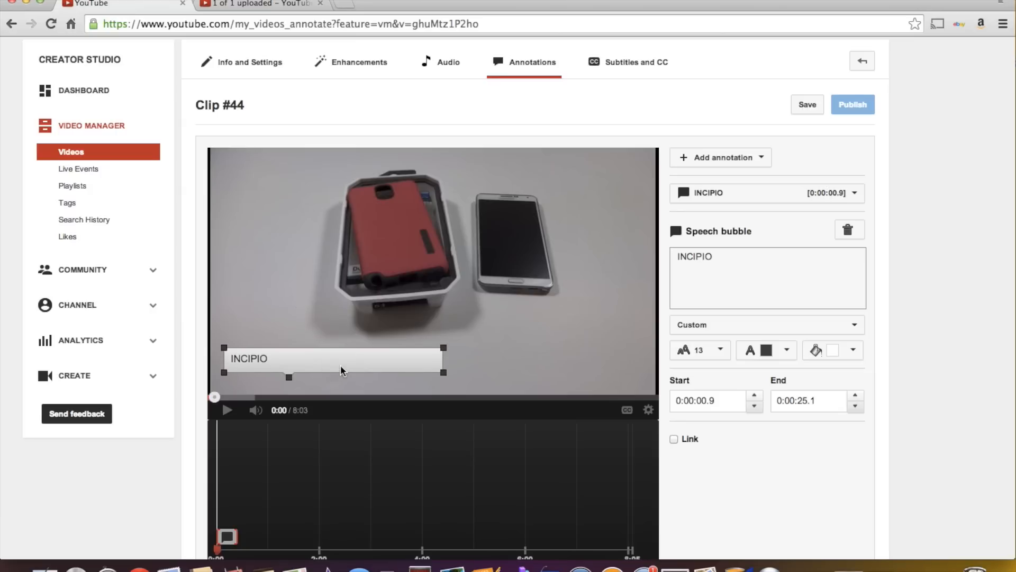
click(806, 104)
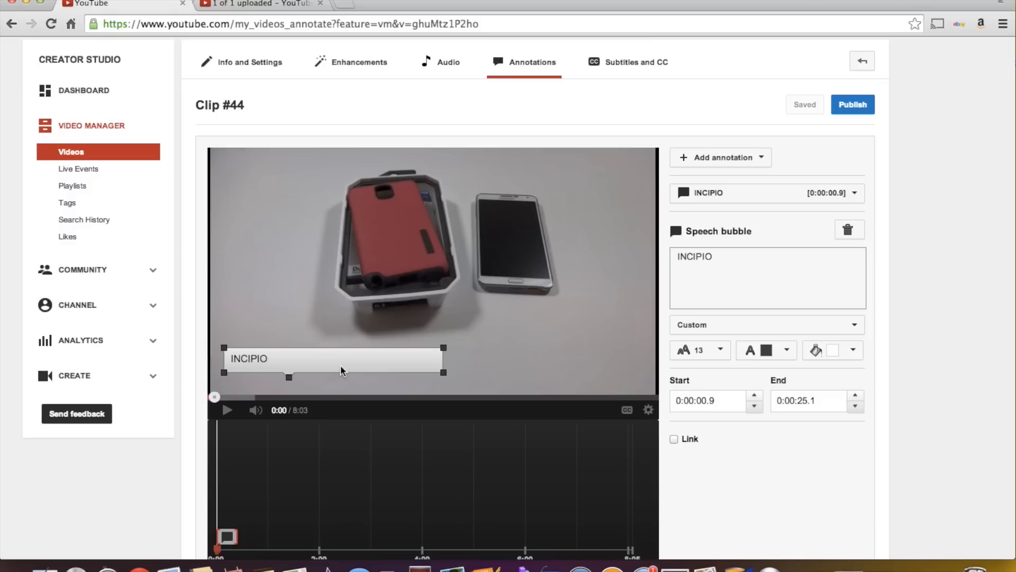
mouse_move(346, 356)
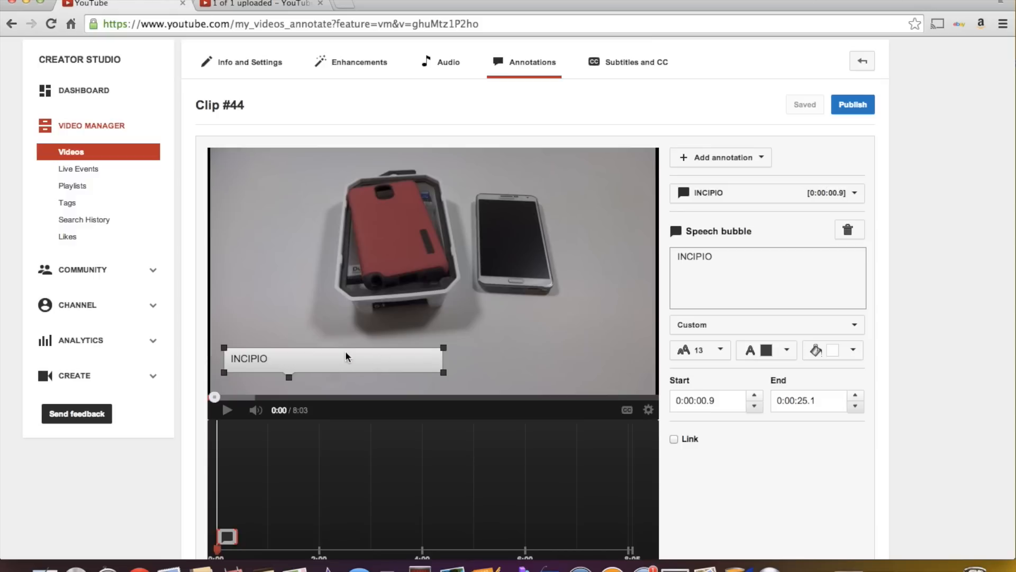
mouse_move(324, 355)
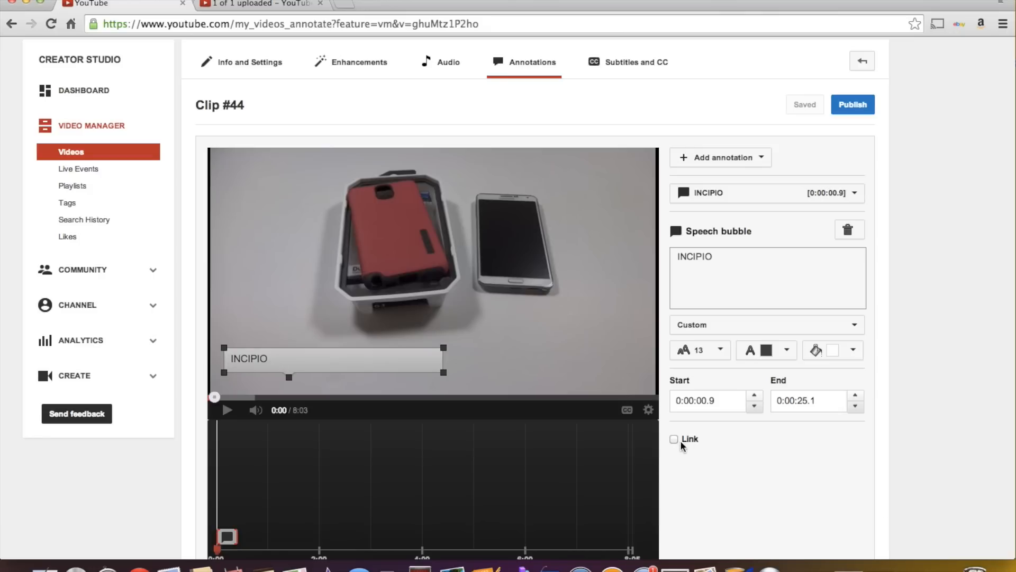
Enable the Link option for the INCIPIO bubble, keeping the Video link type
click(674, 438)
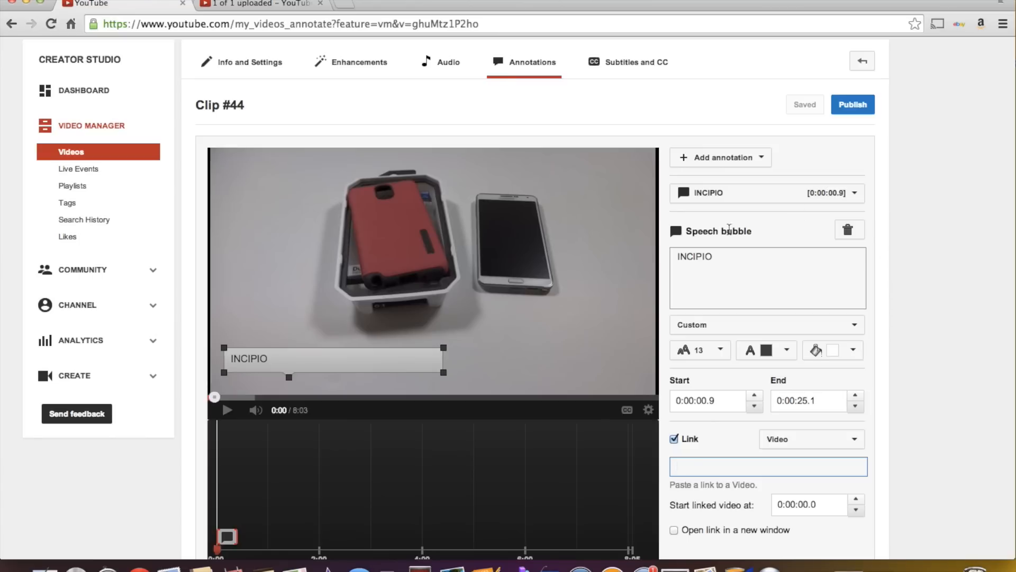
mouse_move(314, 403)
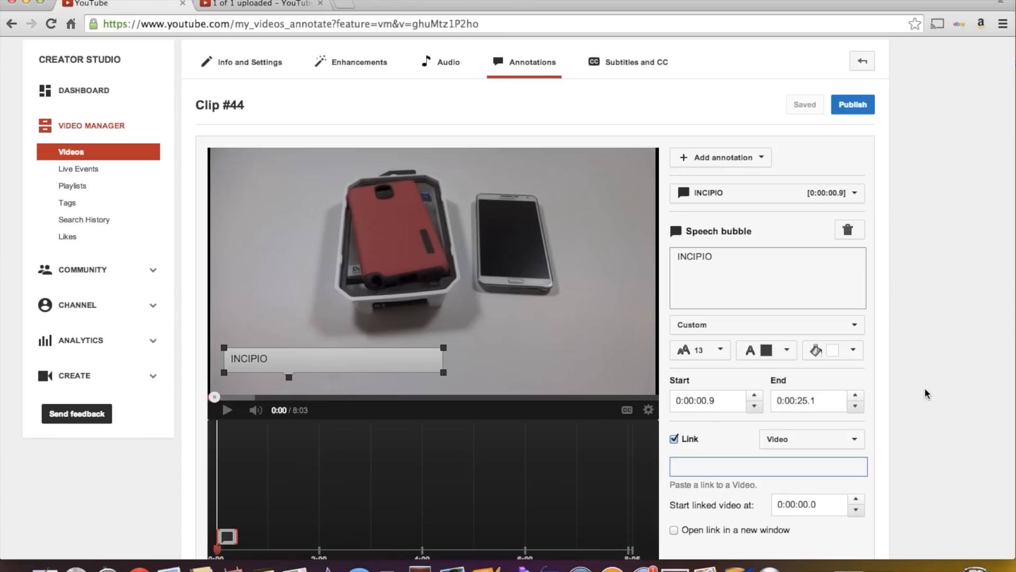
scroll(down, 3)
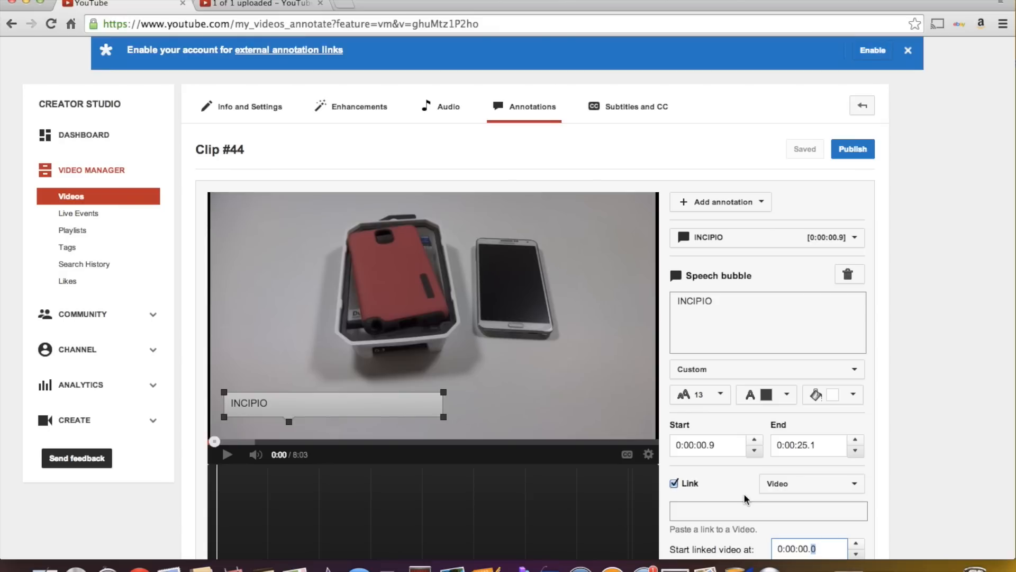
mouse_move(785, 208)
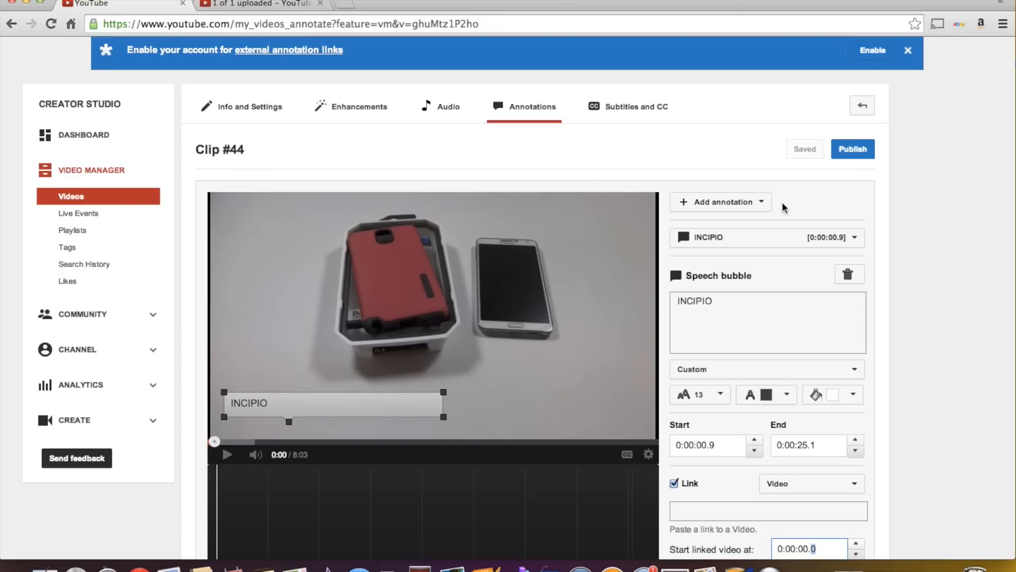
Show the annotation types list (Speech bubble, Note, Title, Spotlight, Label) again
click(720, 202)
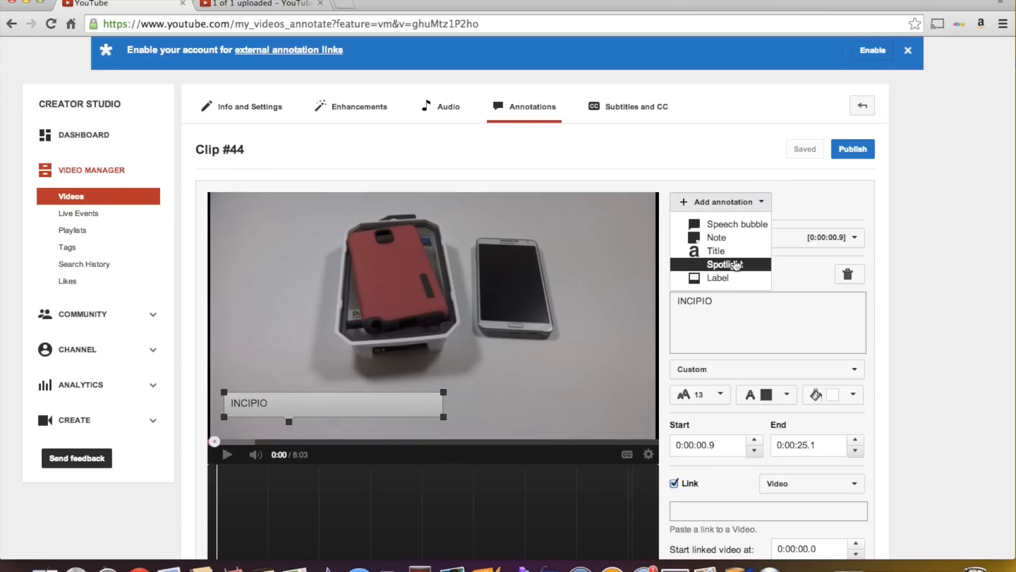
mouse_move(385, 378)
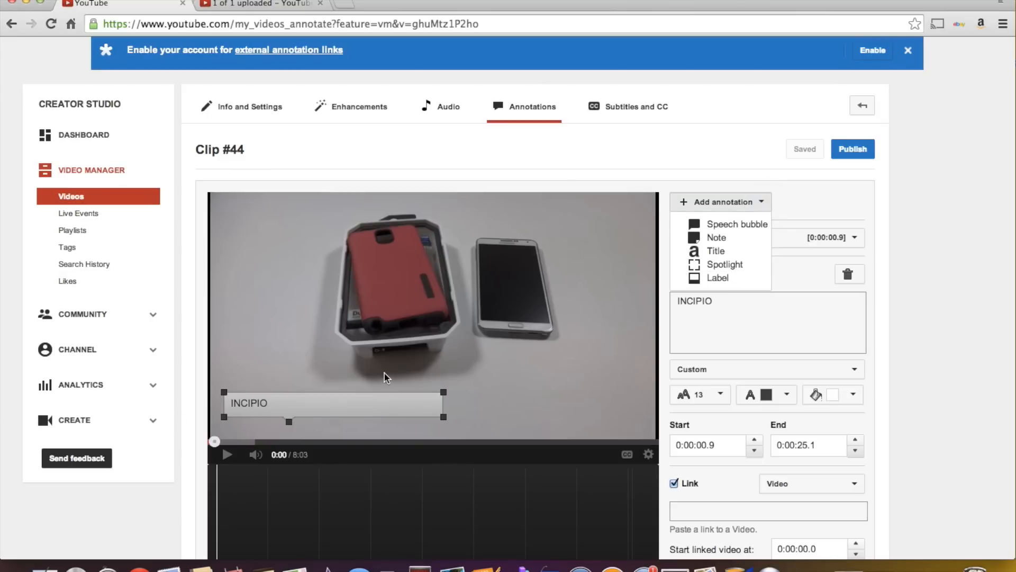
mouse_move(525, 370)
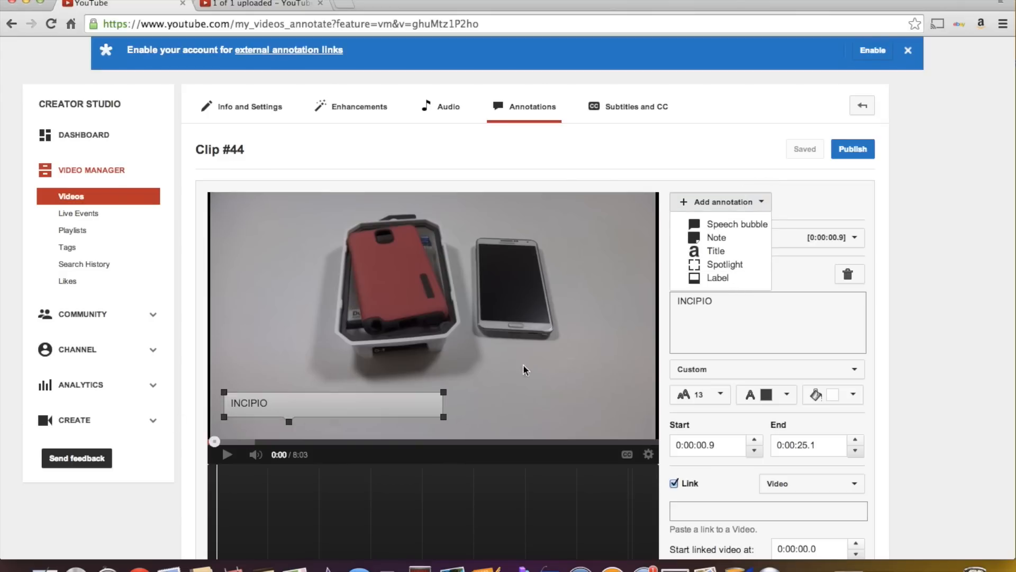